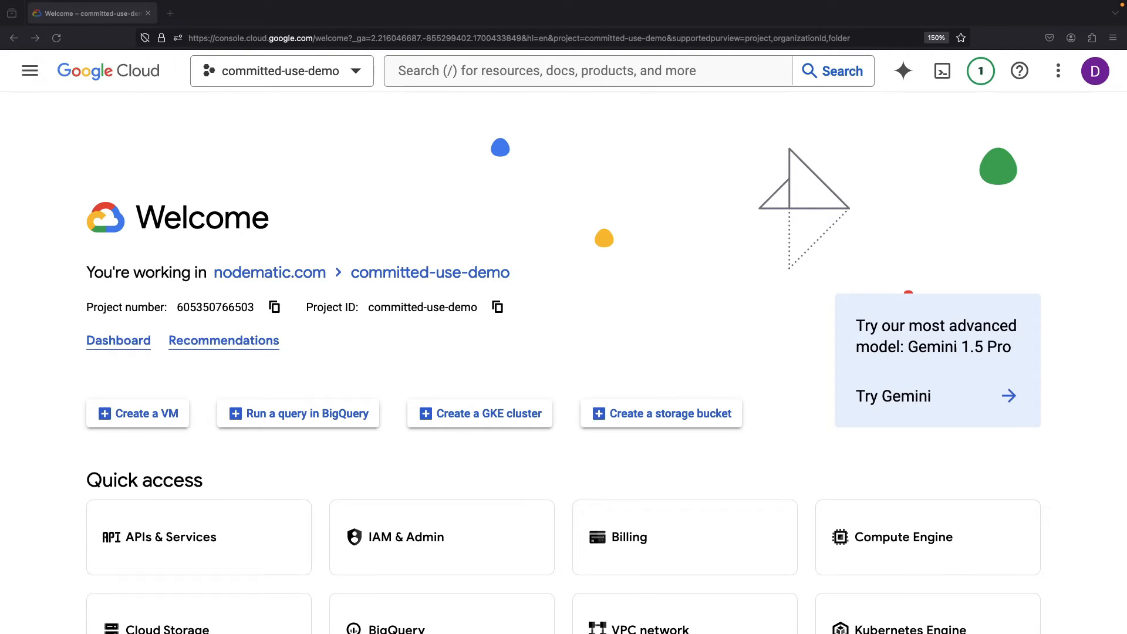
pyautogui.moveTo(669, 237)
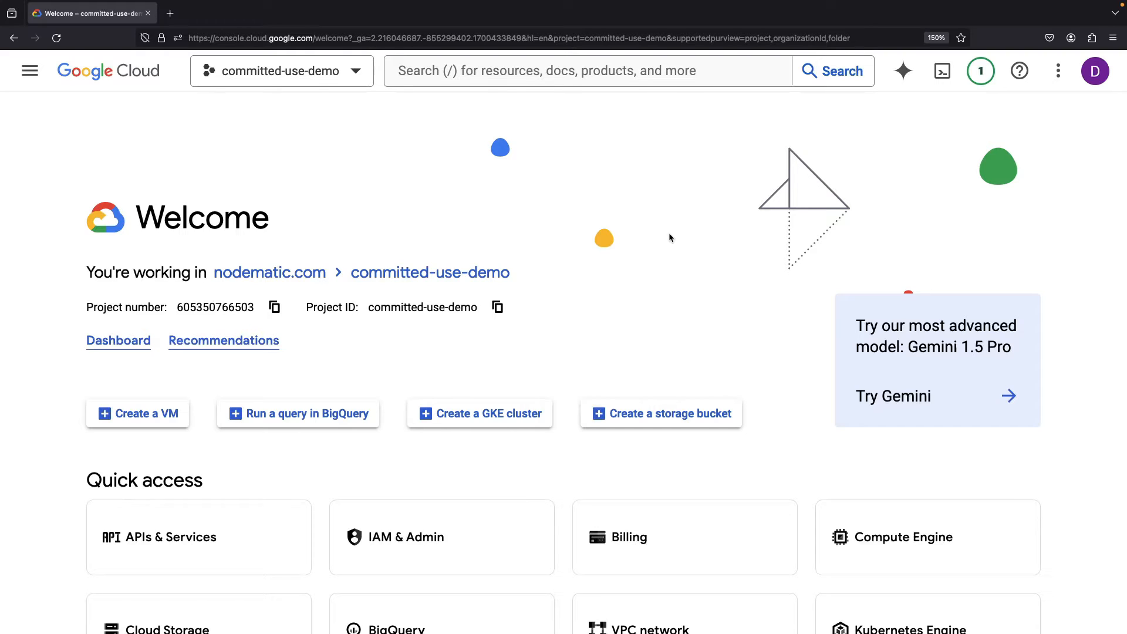
pyautogui.moveTo(675, 285)
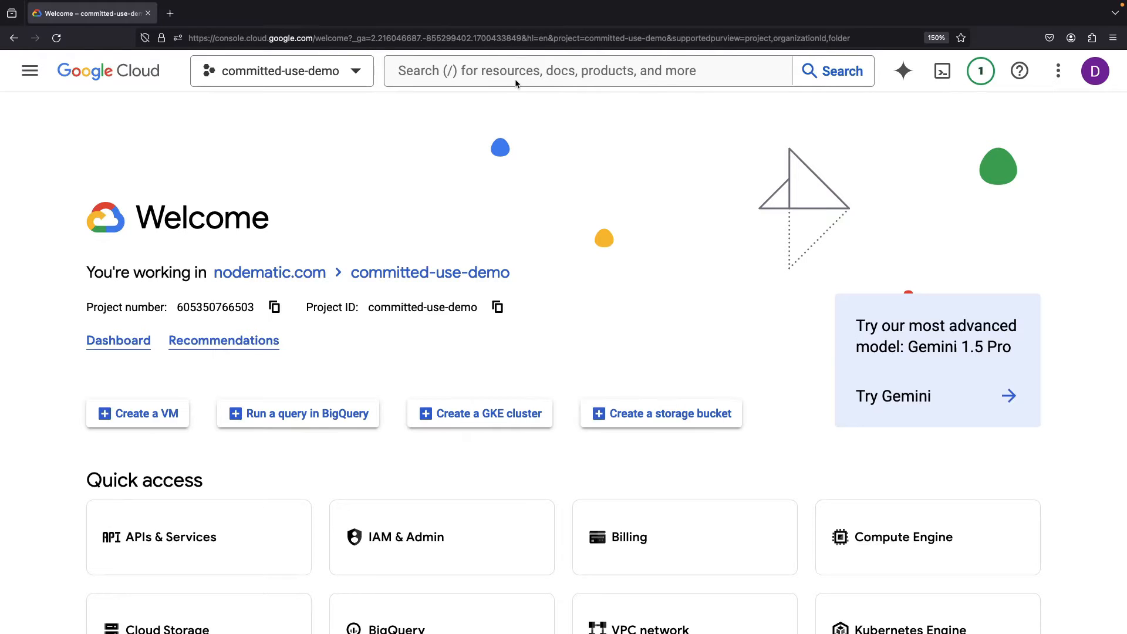
# Search the console for 'committed use discount' to find the Billing CUD page
pyautogui.write('committed use discount')
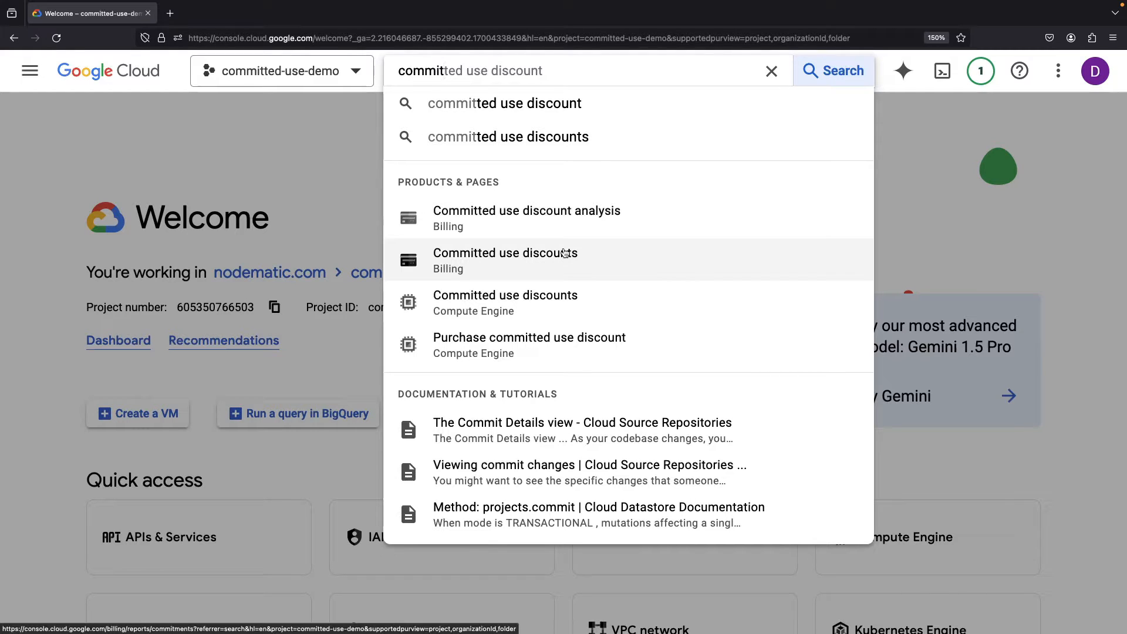
pyautogui.moveTo(566, 263)
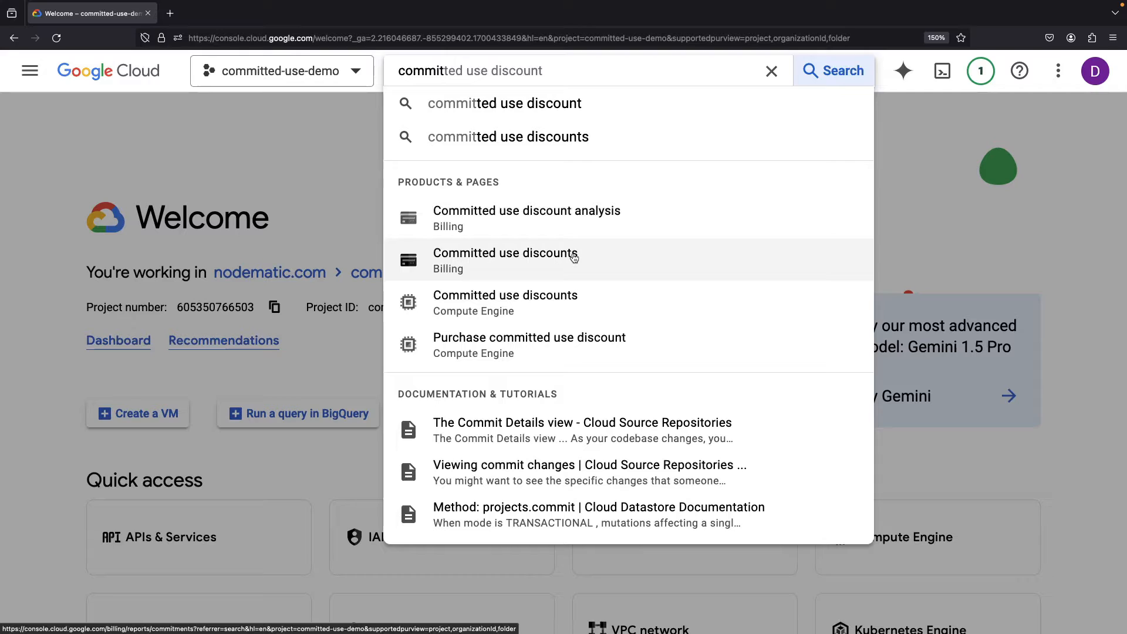
pyautogui.moveTo(571, 258)
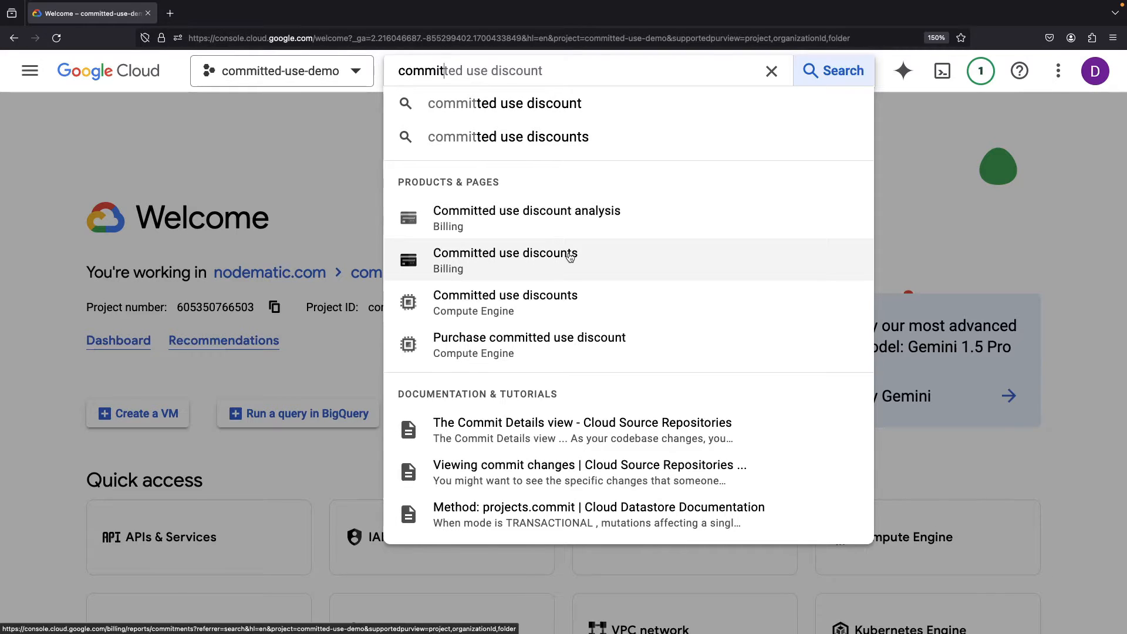
pyautogui.moveTo(506, 303)
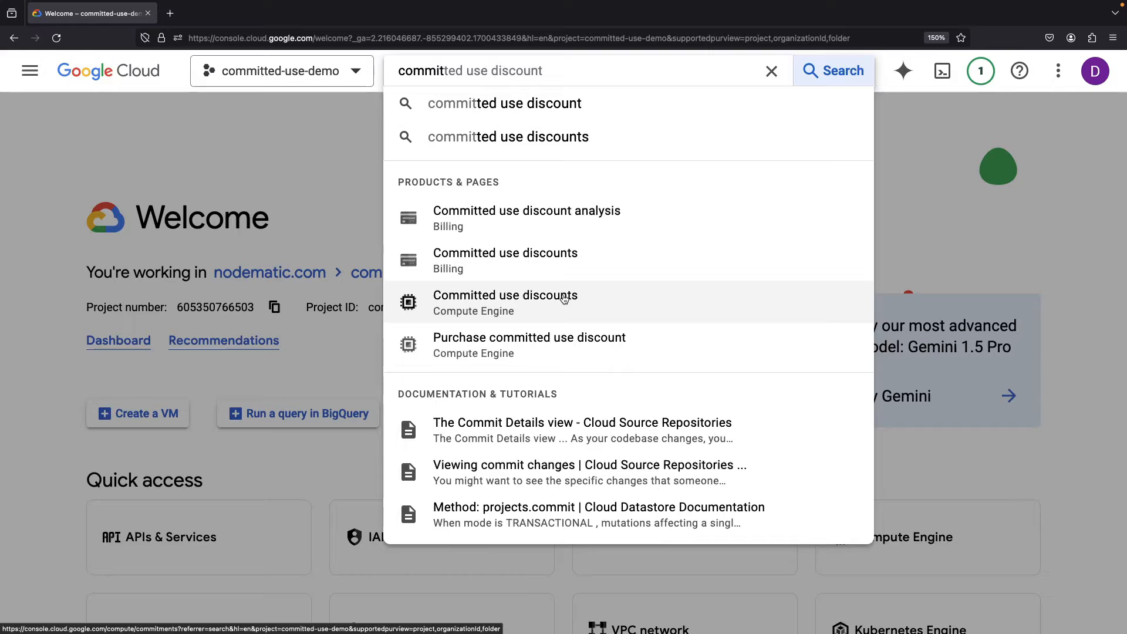
pyautogui.moveTo(545, 282)
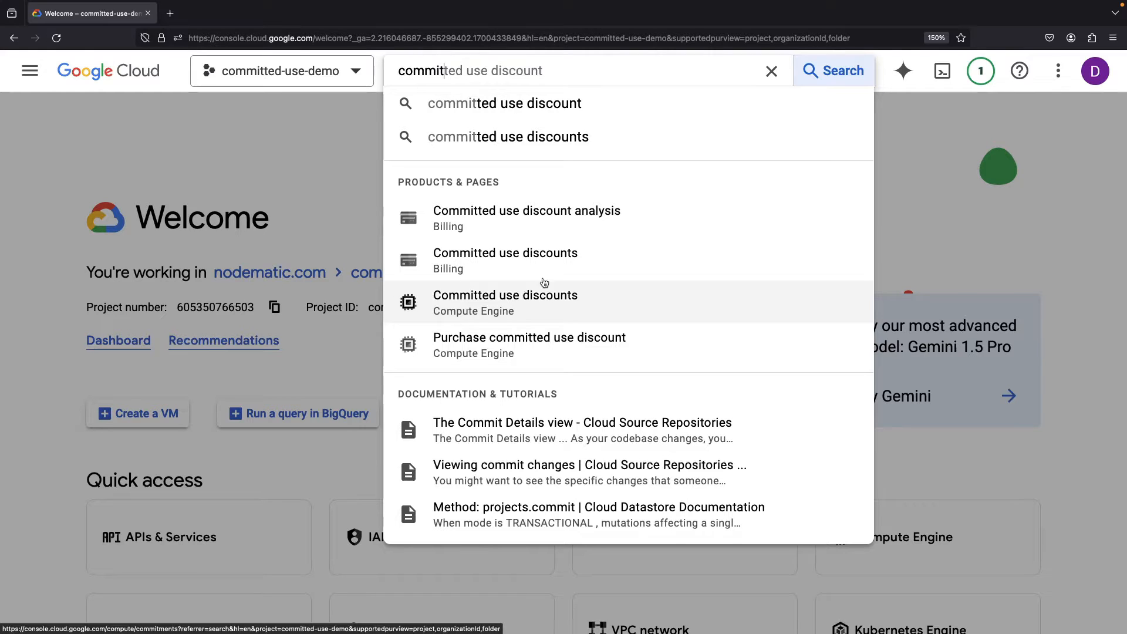
pyautogui.moveTo(529, 260)
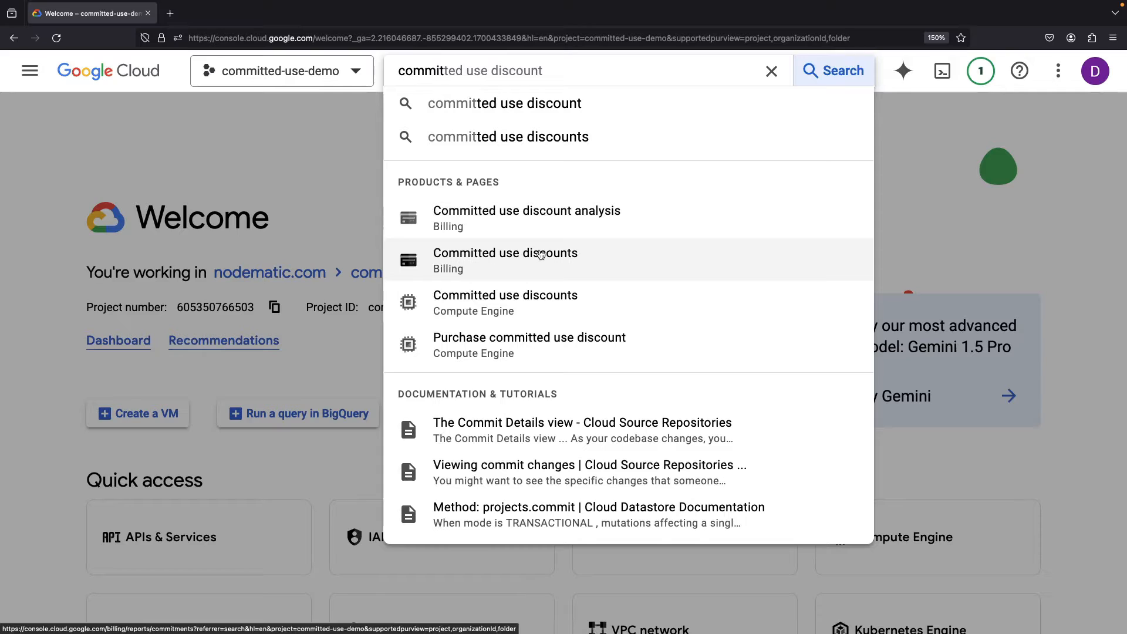
pyautogui.moveTo(536, 302)
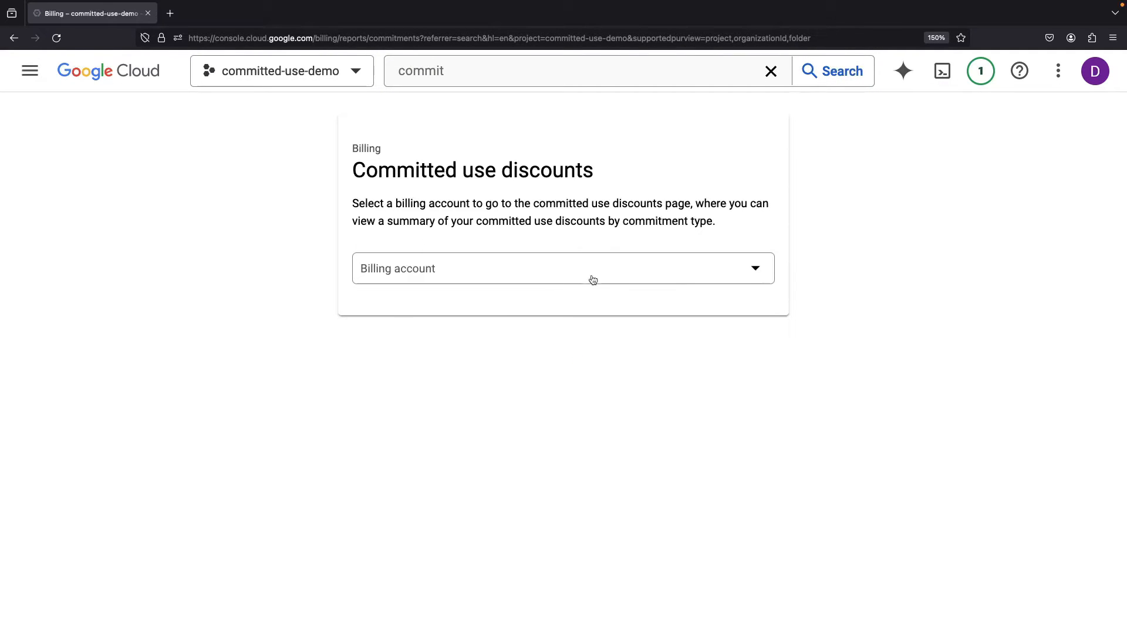
# Pick the billing account to show its E2 Cores and Memory commitments
pyautogui.click(562, 269)
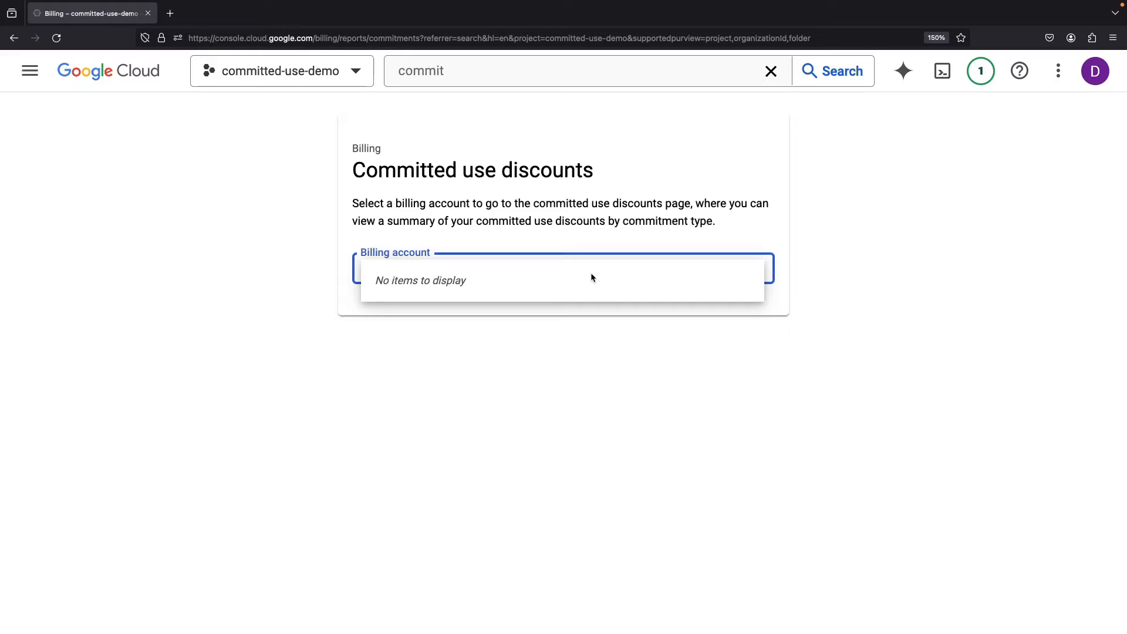
pyautogui.click(563, 279)
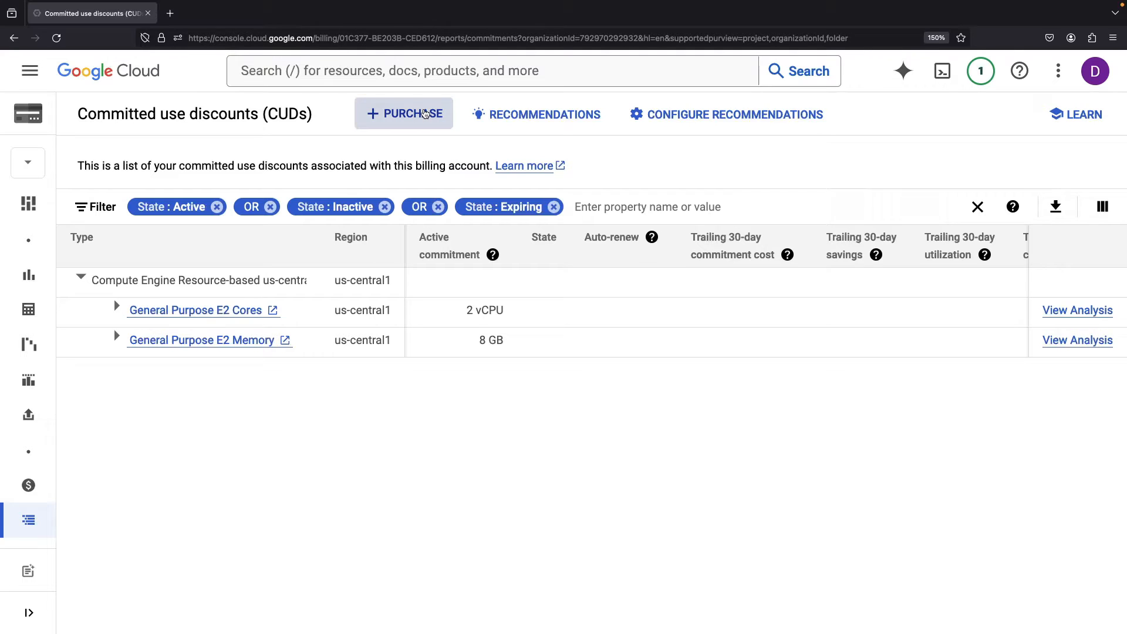
# Begin a new committed use discount purchase with Cloud Bigtable as the product
pyautogui.click(404, 114)
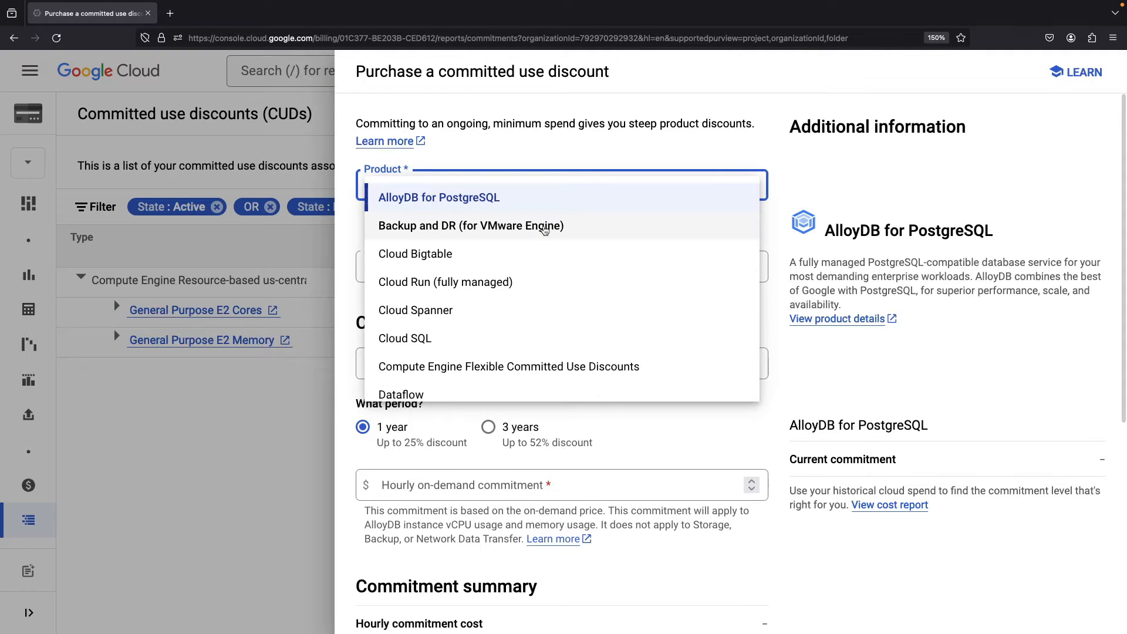
pyautogui.moveTo(555, 273)
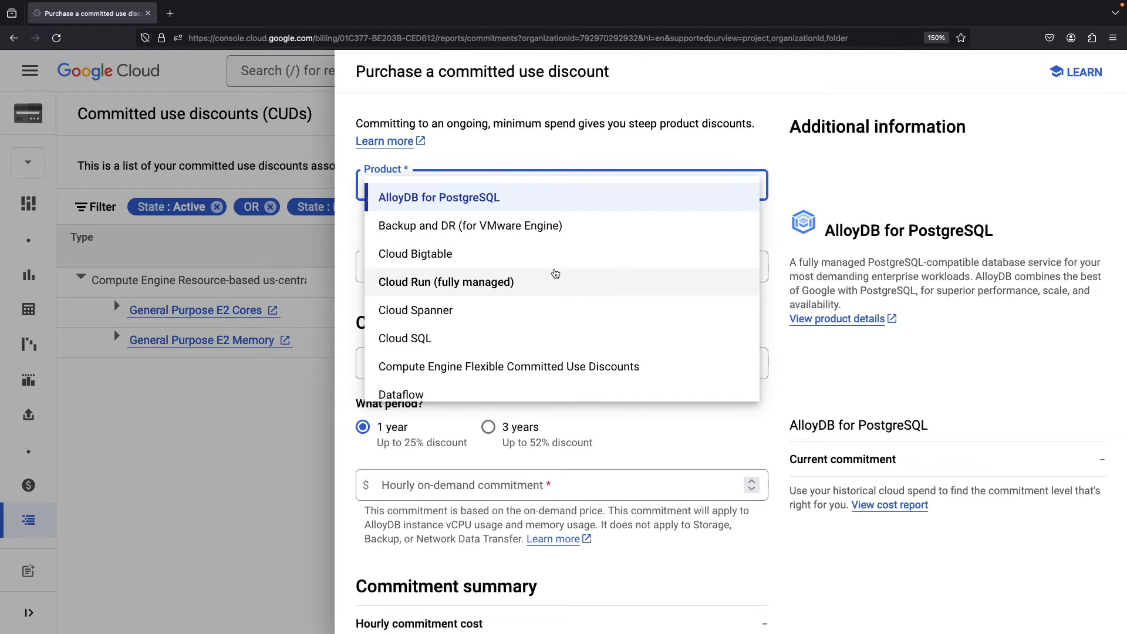
pyautogui.scroll(-3)
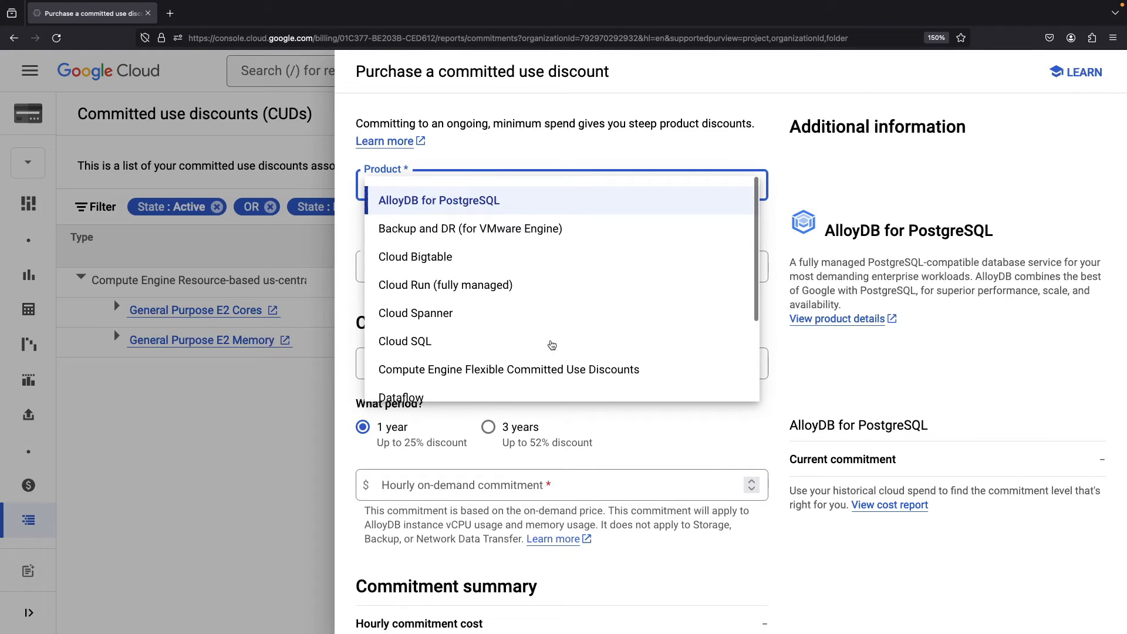
pyautogui.click(415, 256)
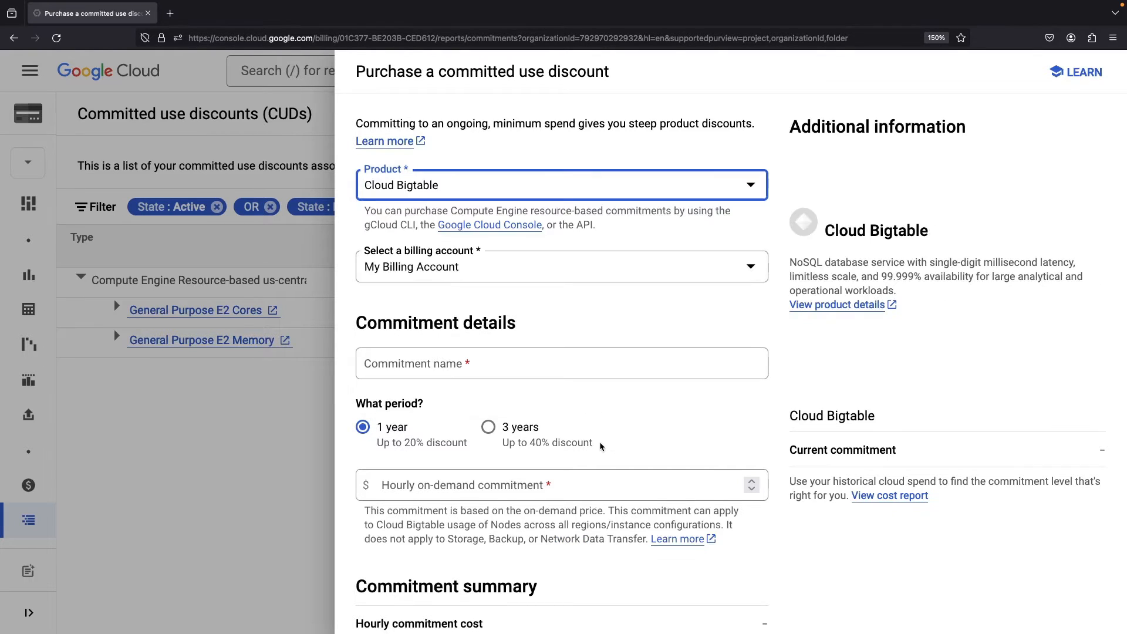
pyautogui.moveTo(592, 320)
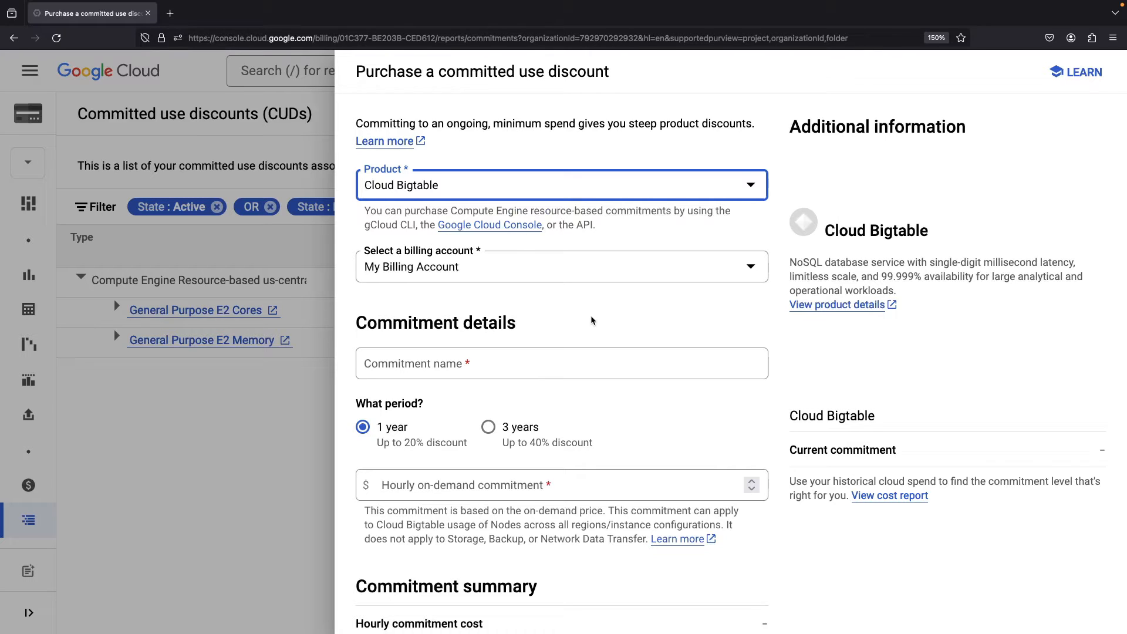
pyautogui.scroll(-3)
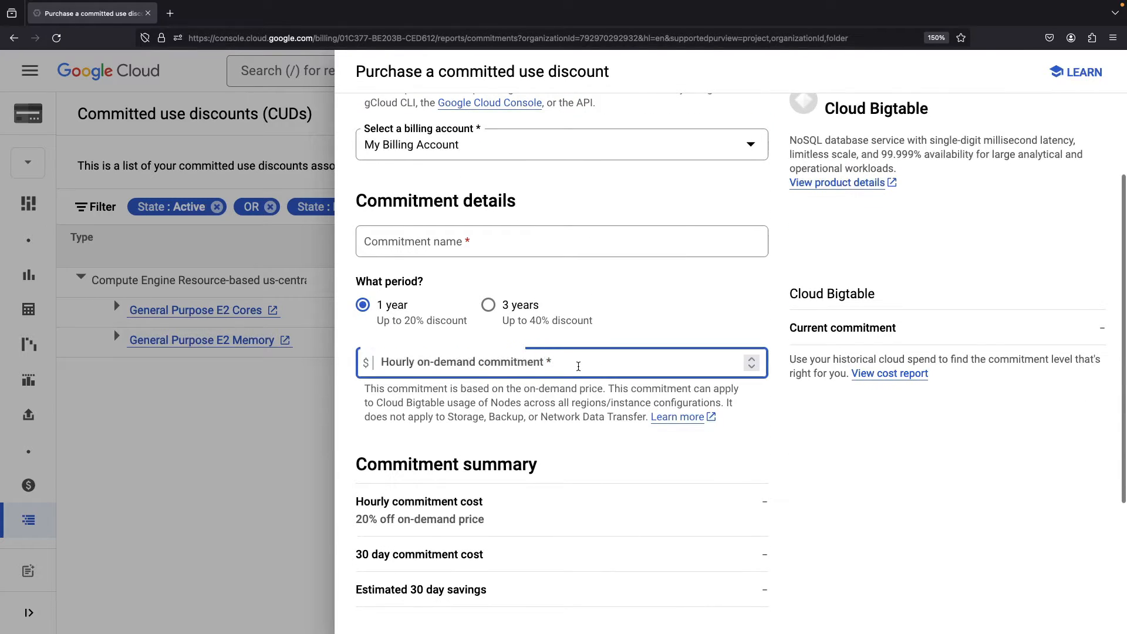
# Enter a $10 hourly commitment and review the $8.00 hourly, $5,760 thirty-day summary
pyautogui.click(560, 362)
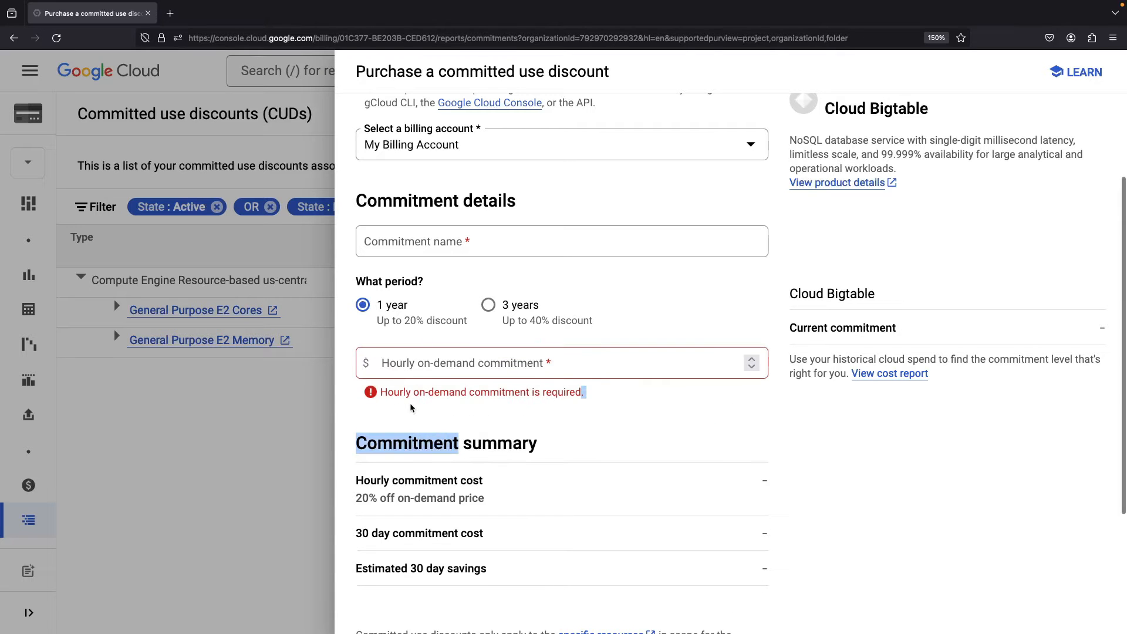
pyautogui.write('2')
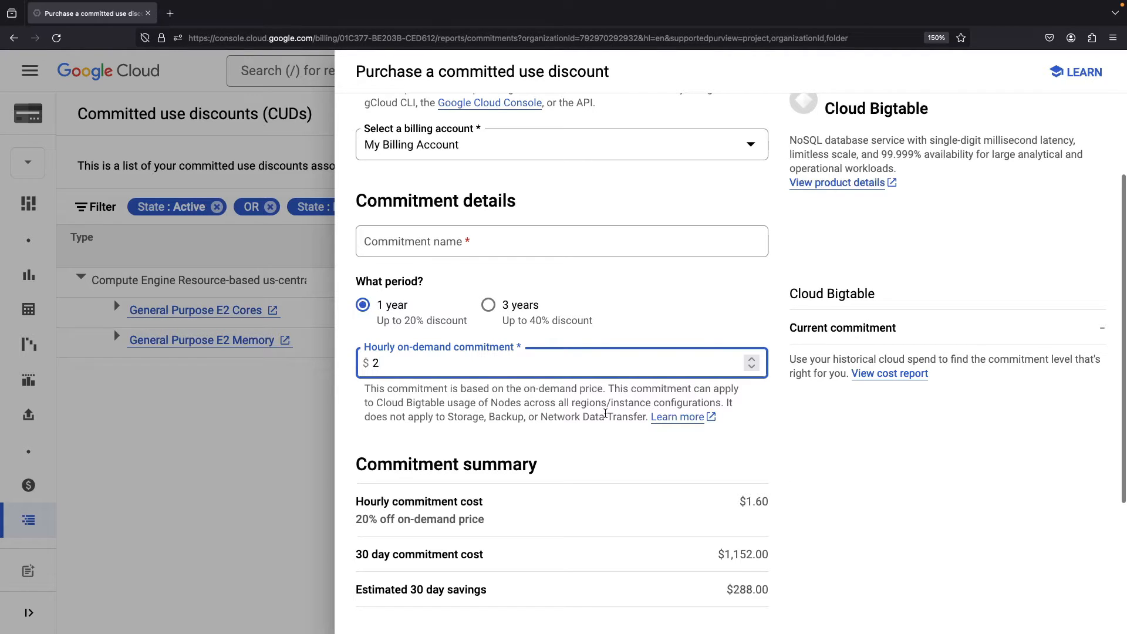
pyautogui.moveTo(605, 413)
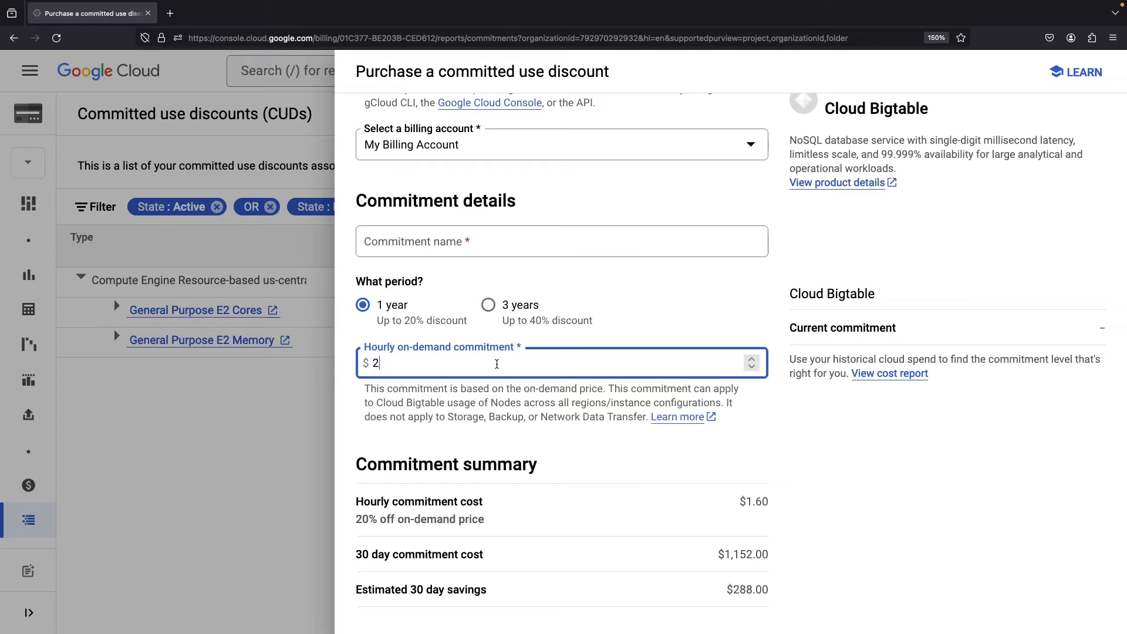
pyautogui.write('10')
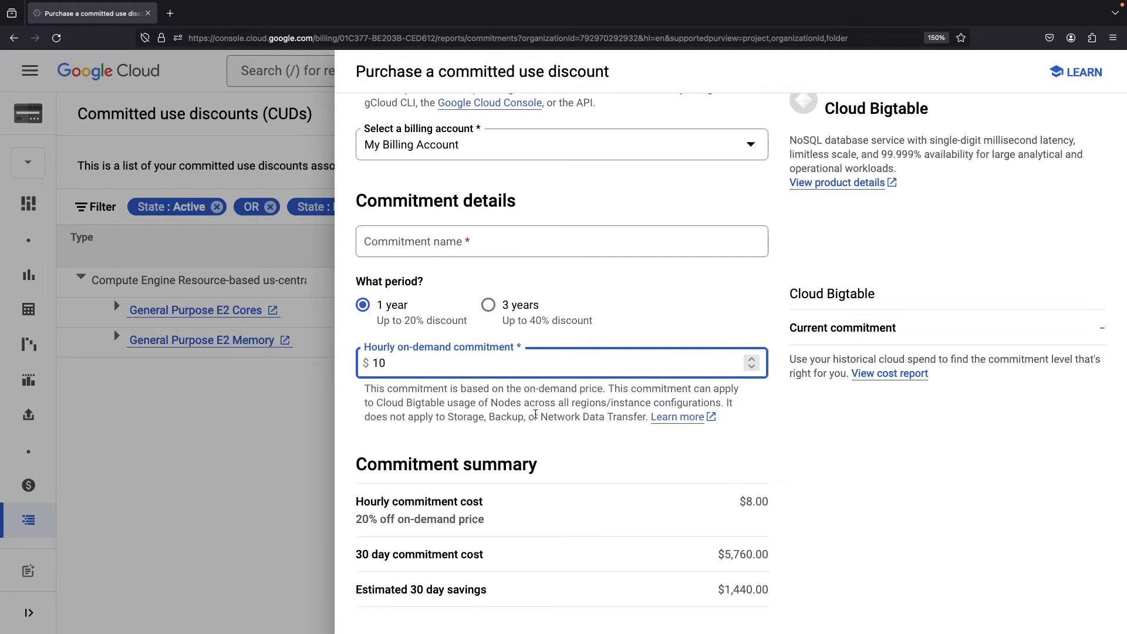
pyautogui.click(519, 363)
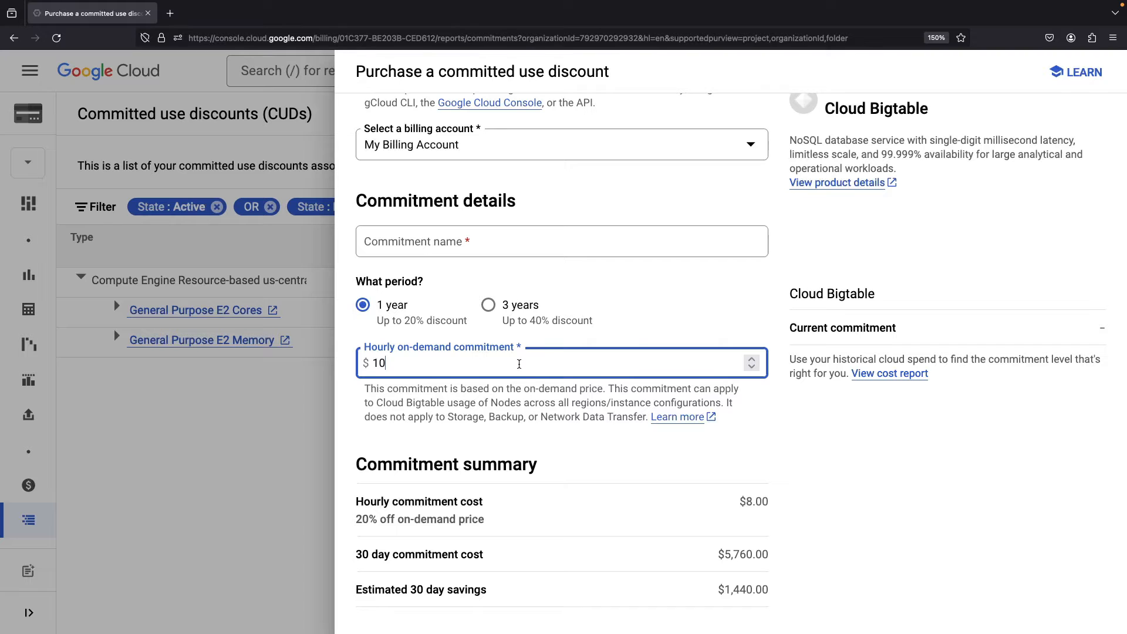
pyautogui.scroll(-3)
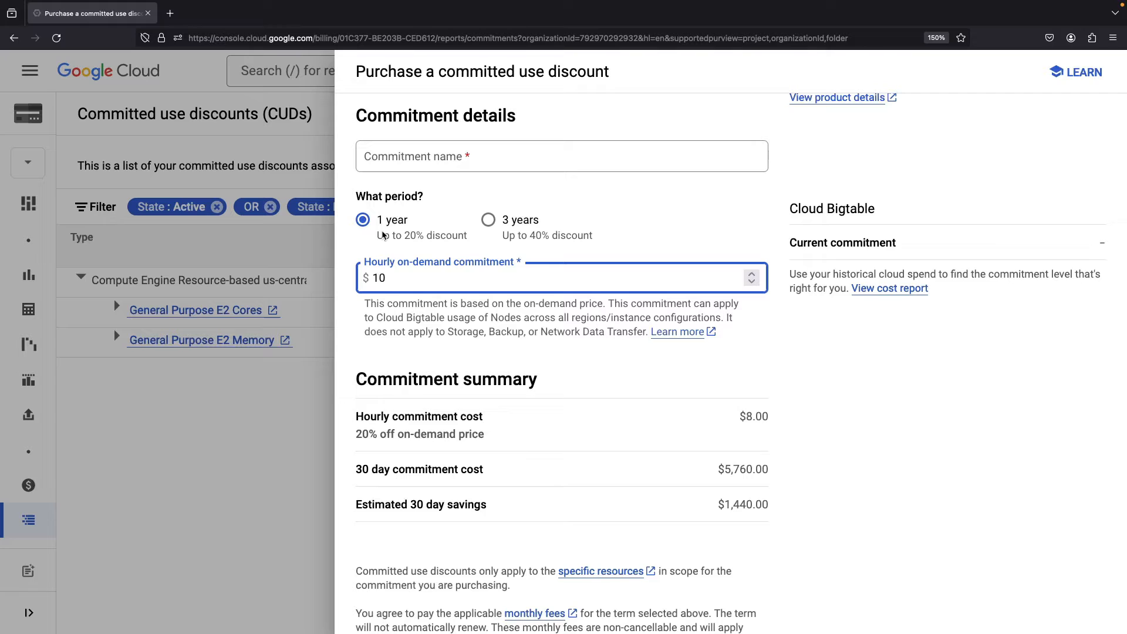
pyautogui.moveTo(583, 464)
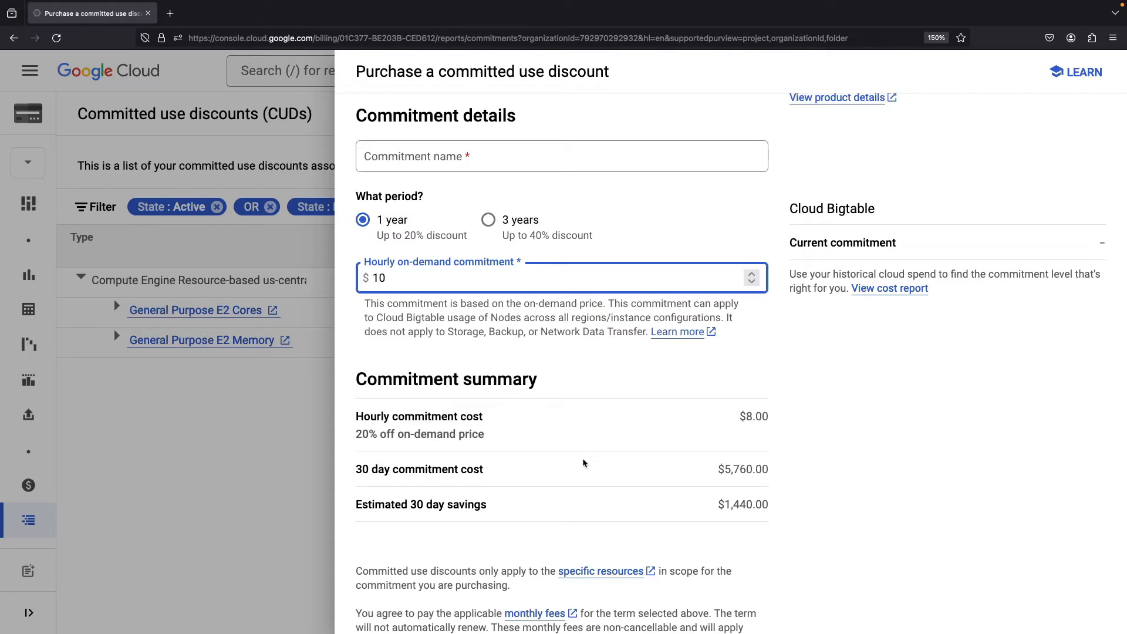
pyautogui.moveTo(731, 503)
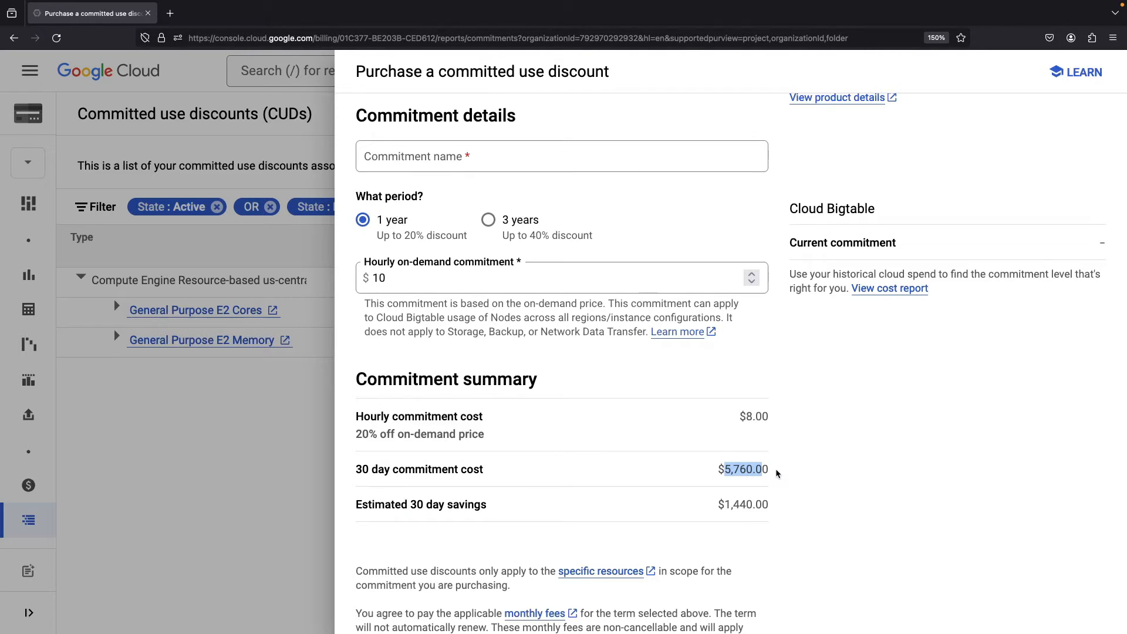
pyautogui.moveTo(921, 501)
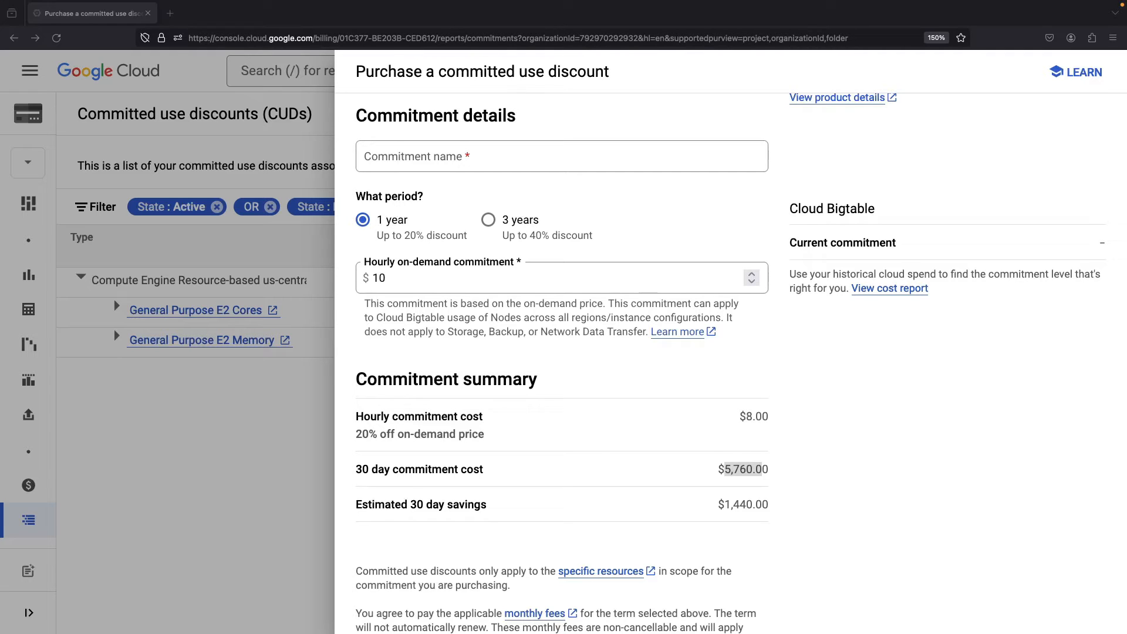
pyautogui.doubleClick(743, 470)
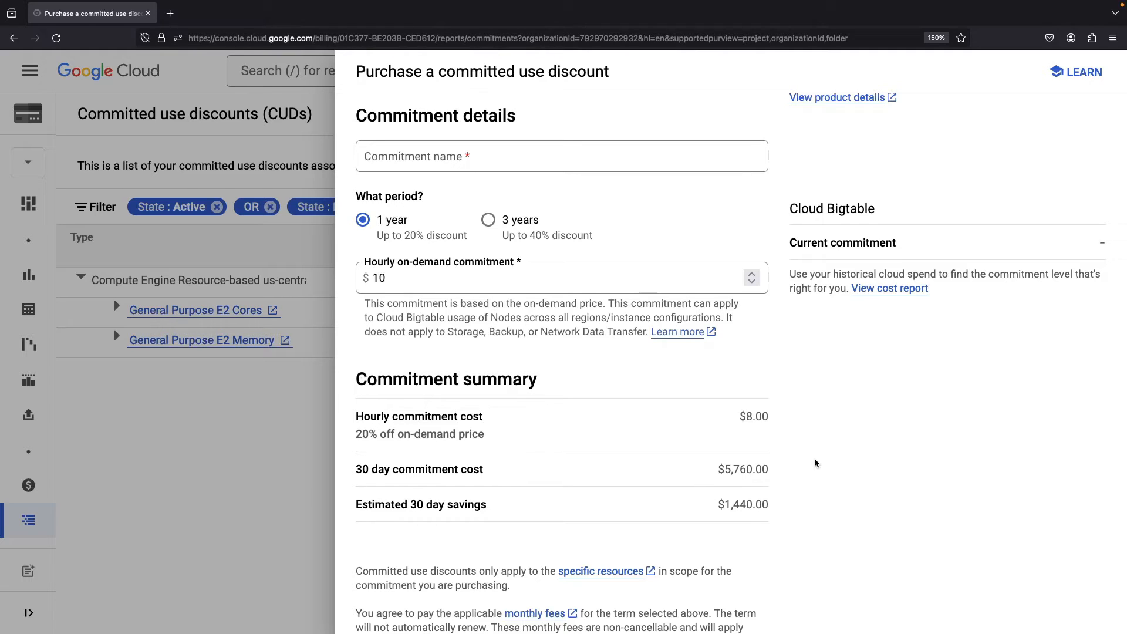
pyautogui.moveTo(489, 220)
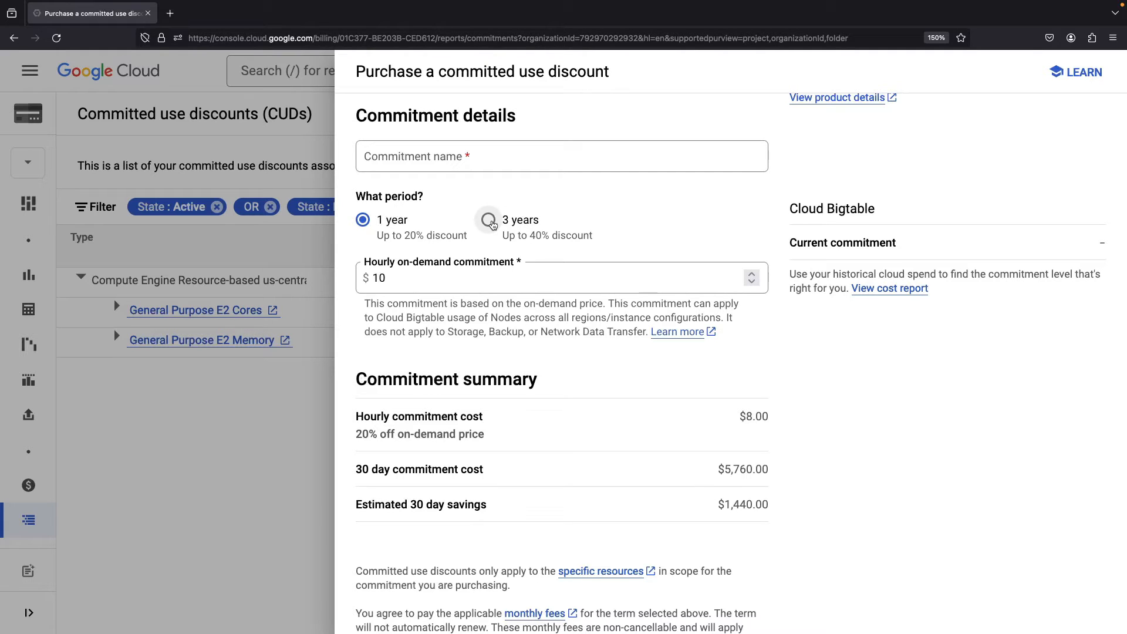
# Switch the Bigtable commitment to 3 years, lowering costs to $6.00 hourly and $4,320
pyautogui.click(488, 219)
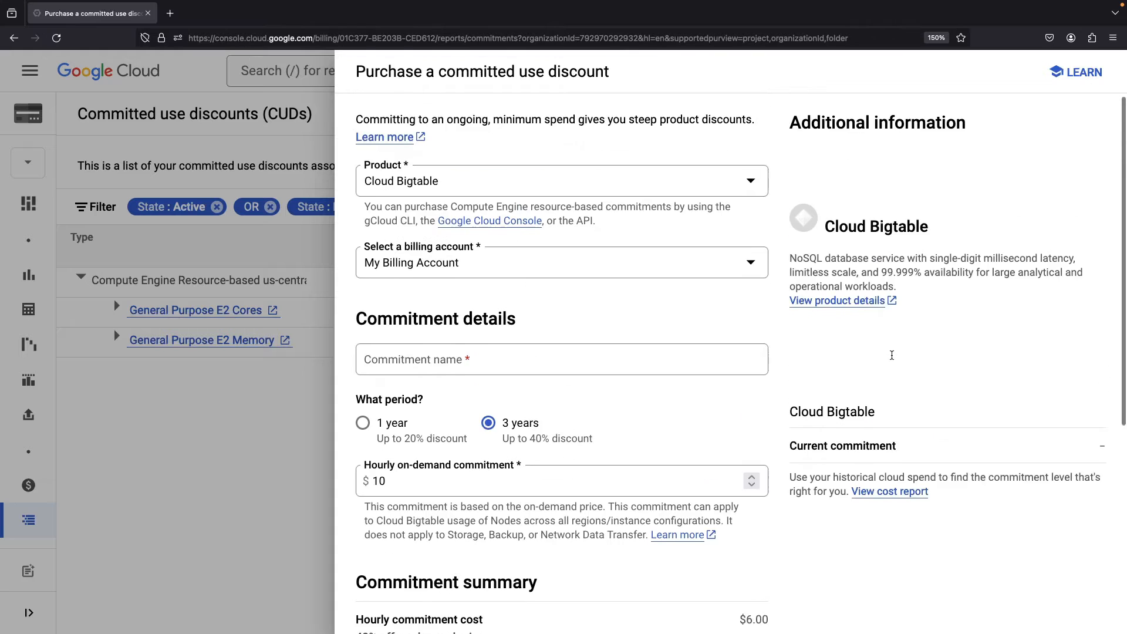
pyautogui.scroll(-3)
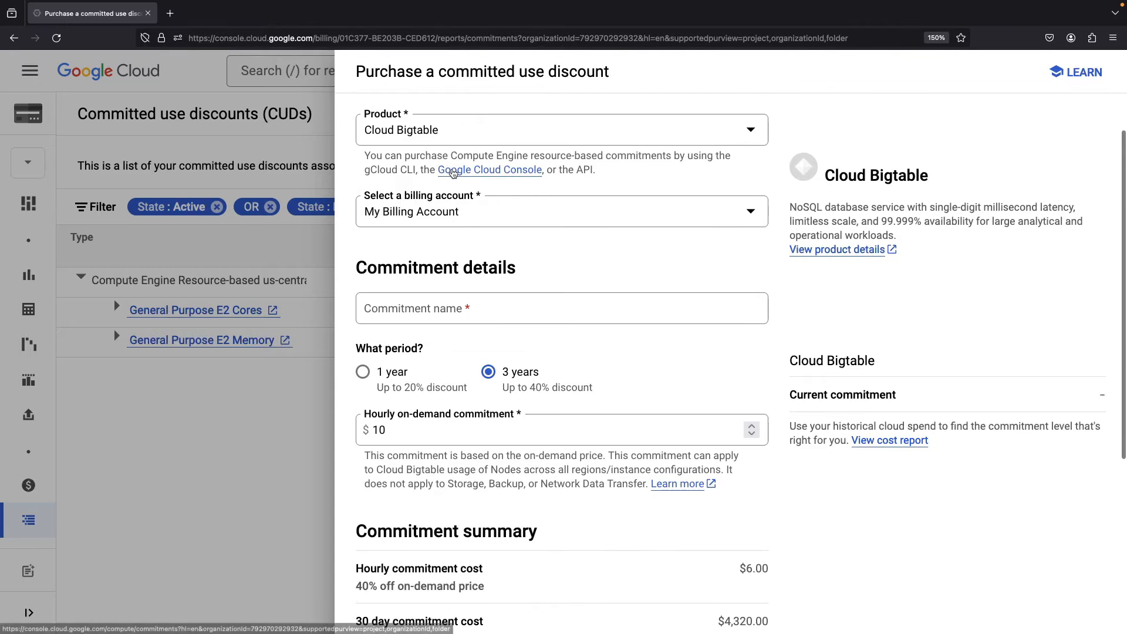
# Change the product to Dataflow with a $10 hourly commitment, costing $4,320 per 30 days
pyautogui.click(561, 129)
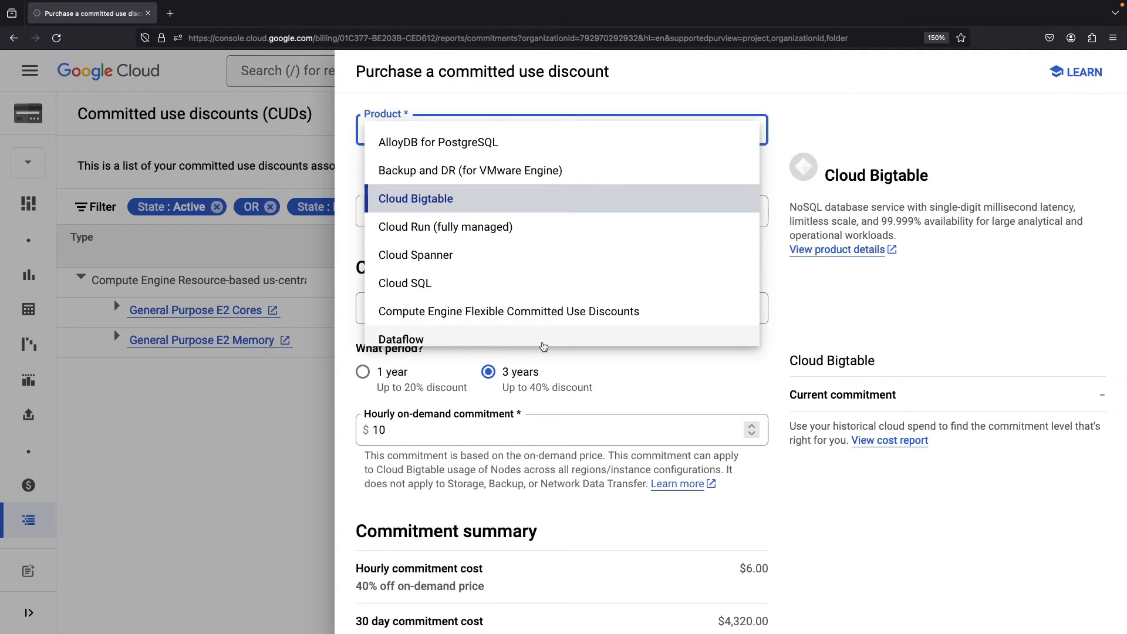
pyautogui.click(401, 339)
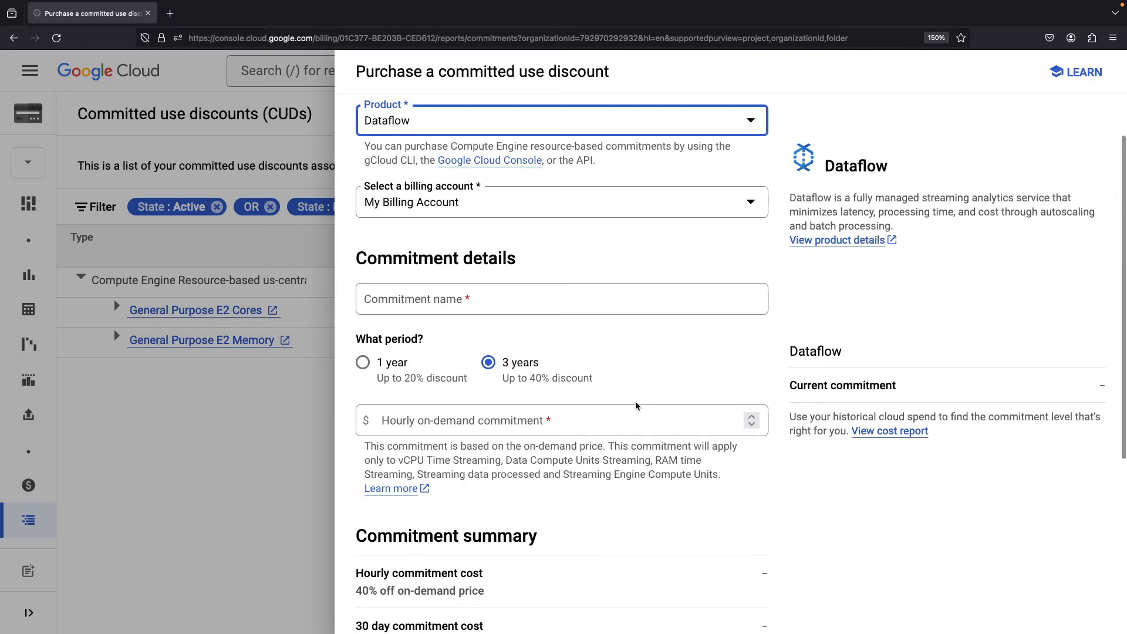
pyautogui.scroll(-3)
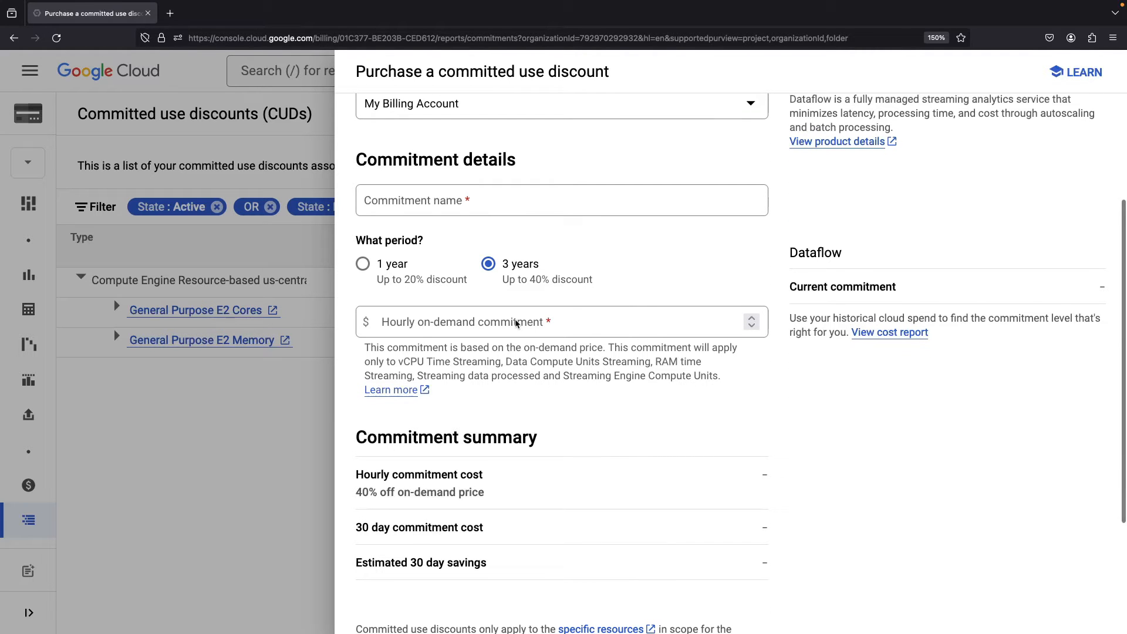
pyautogui.doubleClick(409, 362)
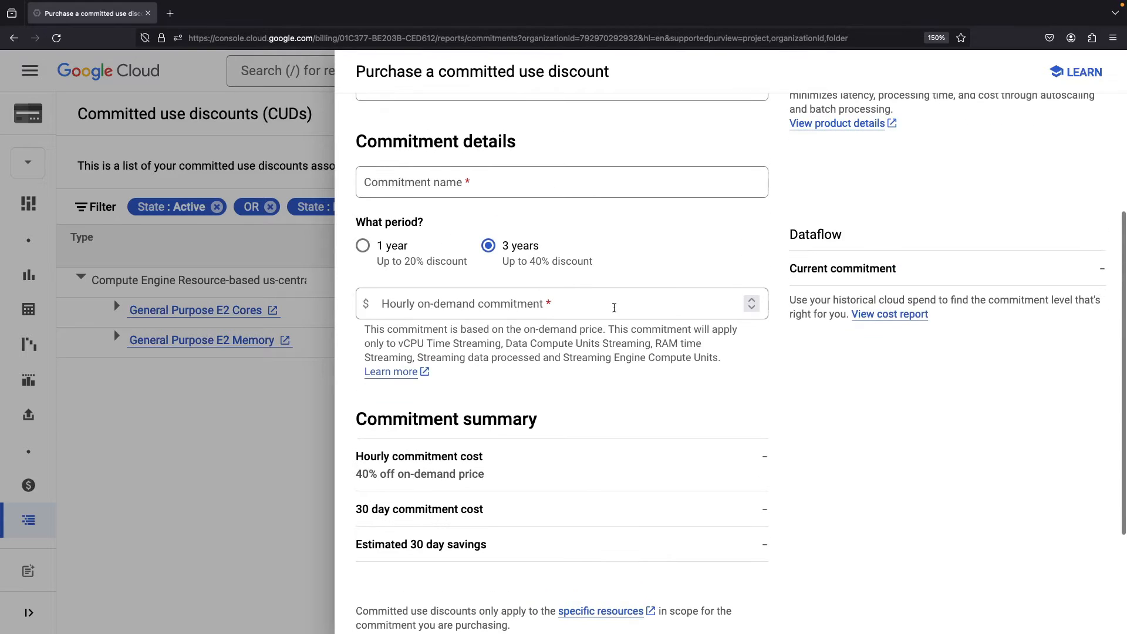
pyautogui.write('10')
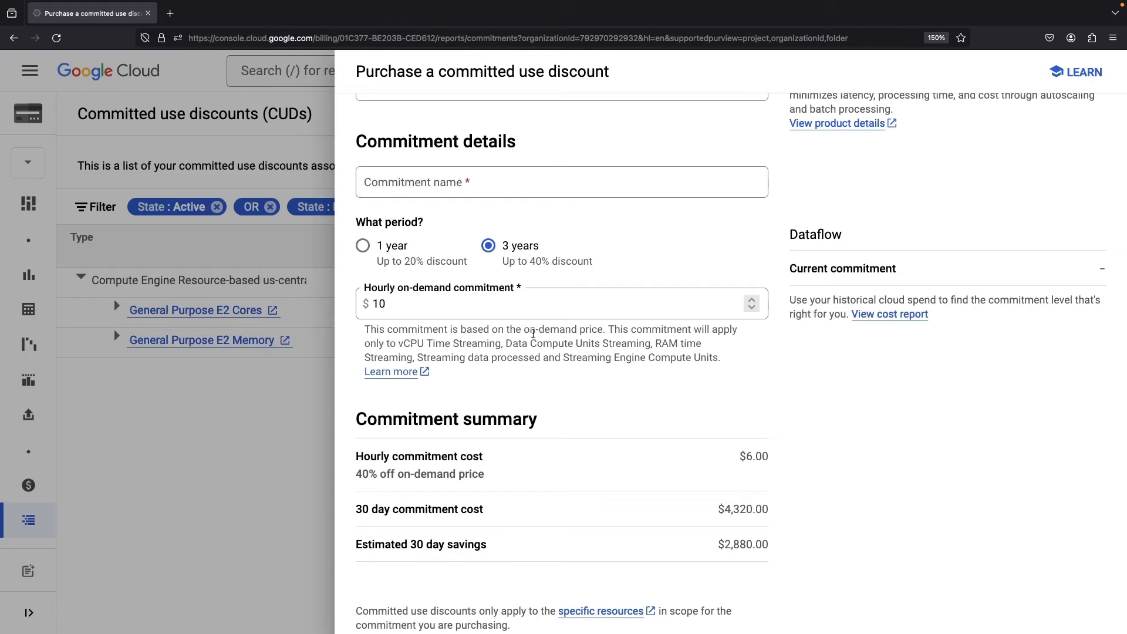
pyautogui.click(561, 184)
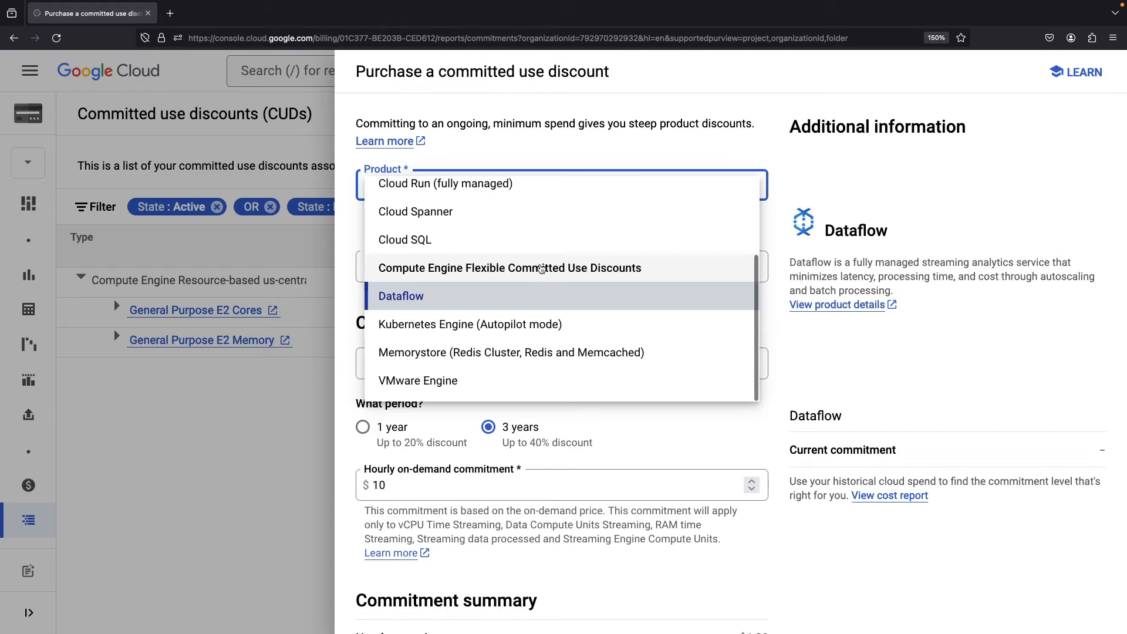
# Price Compute Engine Flexible CUDs at $100 per hour, costing $54.00 hourly
pyautogui.click(509, 268)
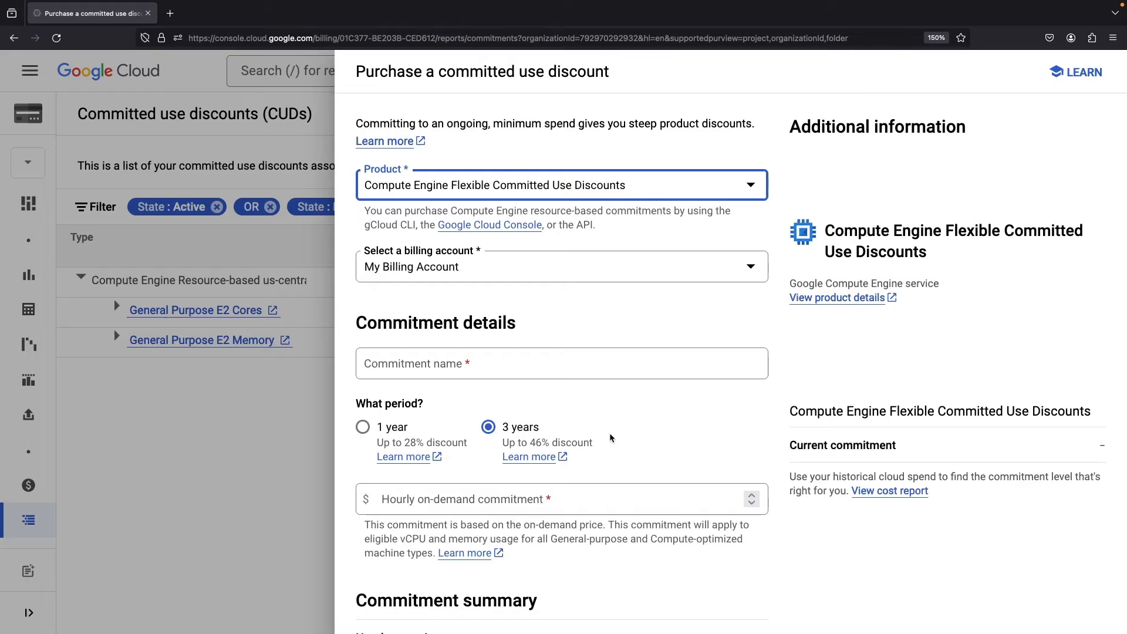
pyautogui.scroll(-3)
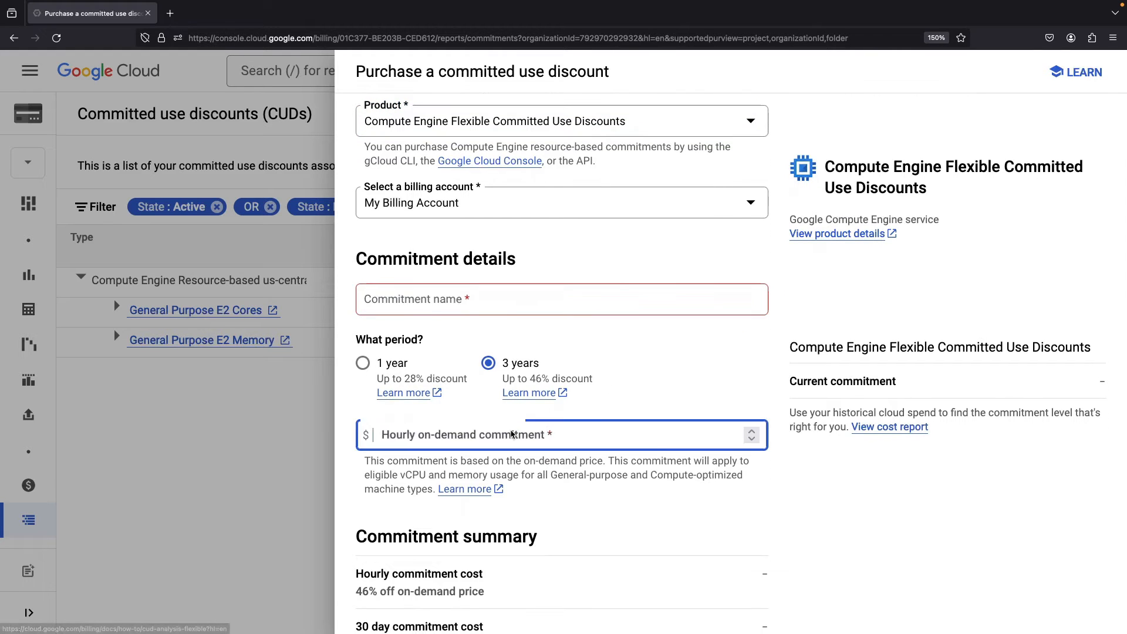
pyautogui.write('100')
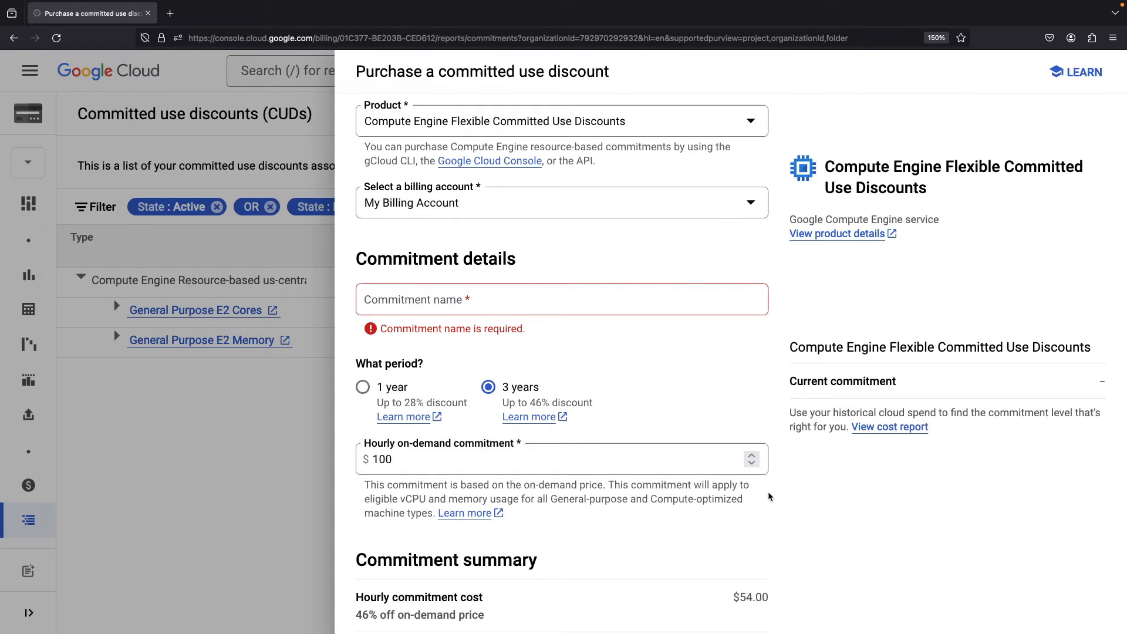
pyautogui.scroll(-3)
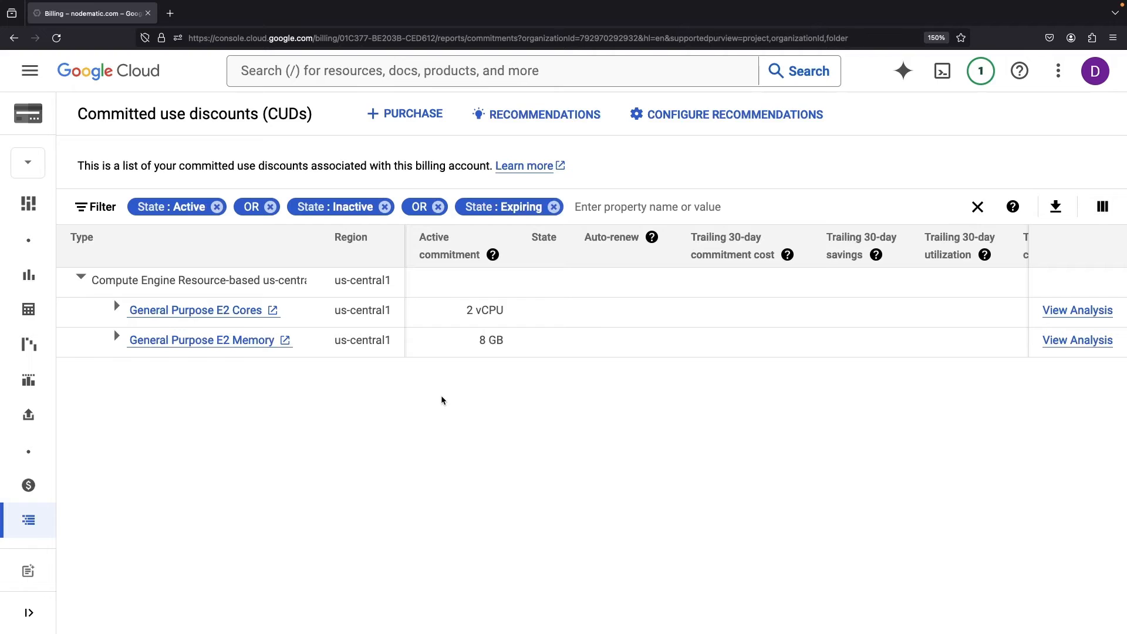
pyautogui.moveTo(116, 310)
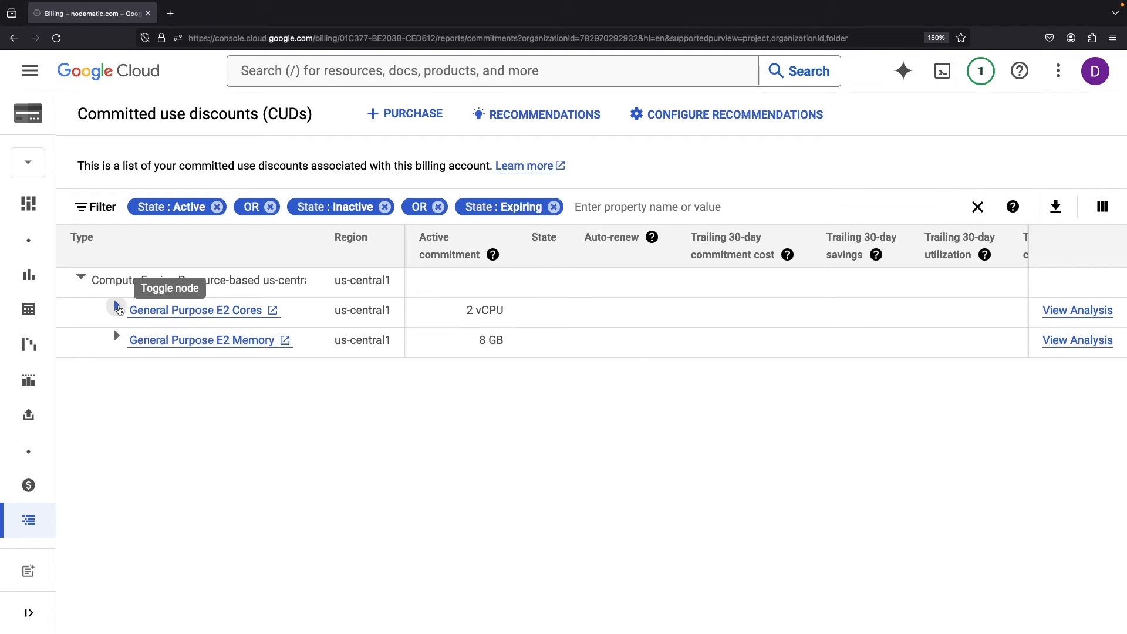
# Expand General Purpose E2 Cores and E2 Memory to show each active commitment-1
pyautogui.click(116, 310)
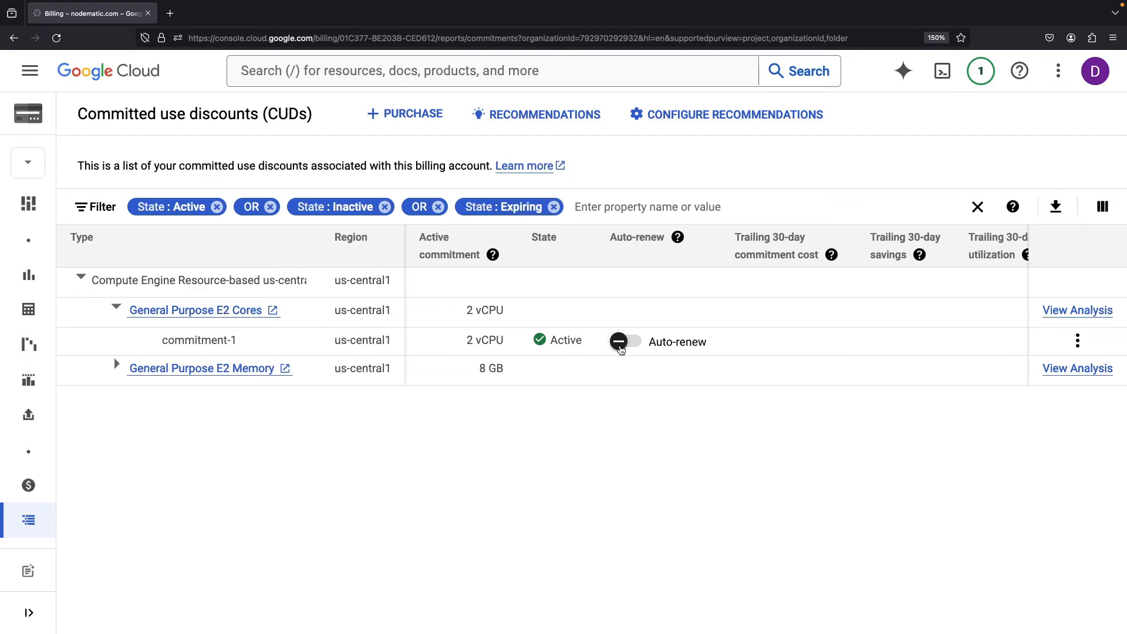
pyautogui.hscroll(3)
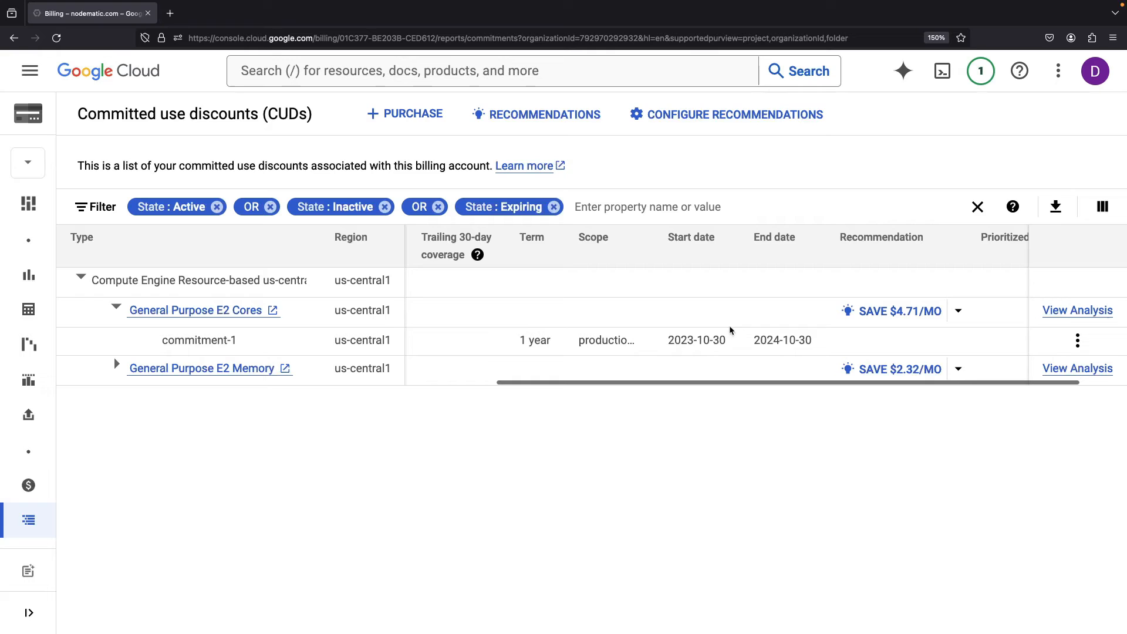
pyautogui.moveTo(606, 340)
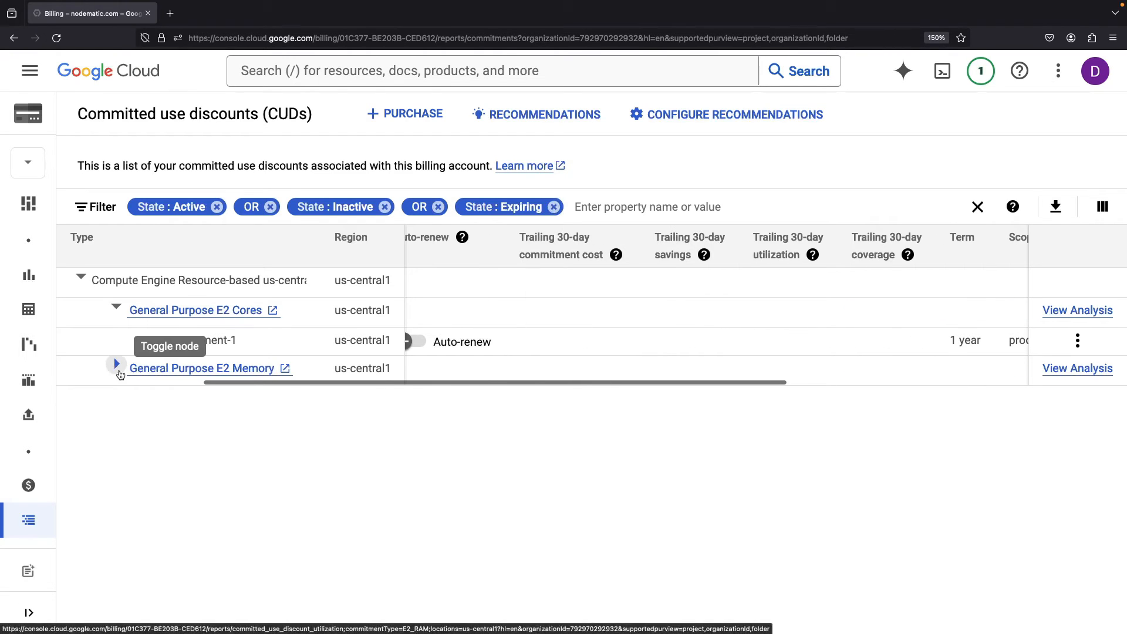
pyautogui.click(116, 368)
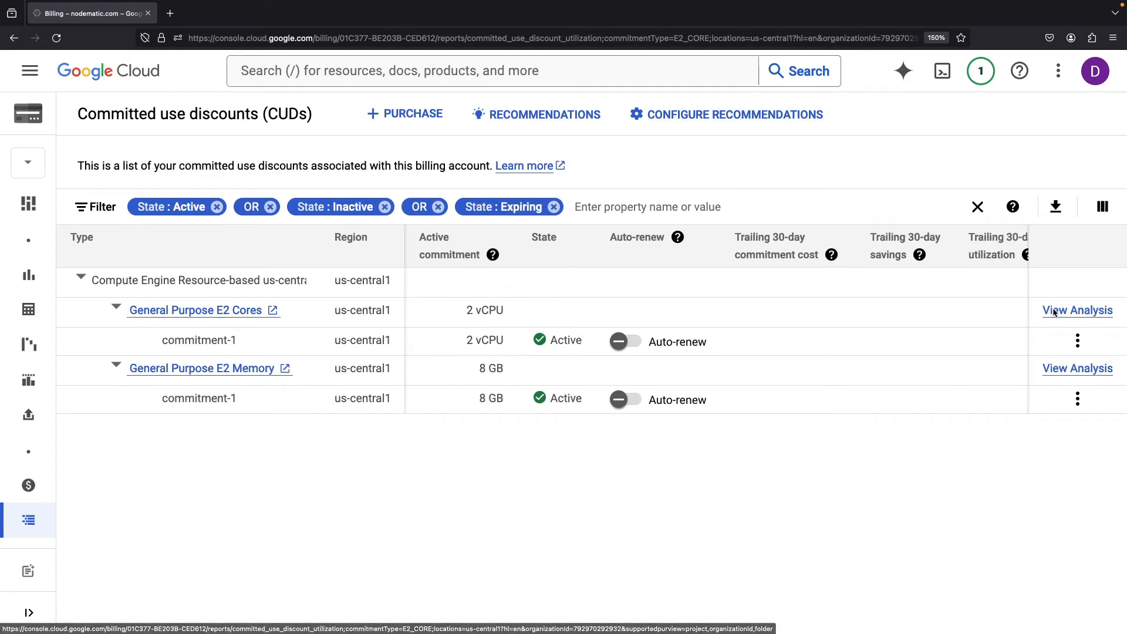
pyautogui.click(1077, 310)
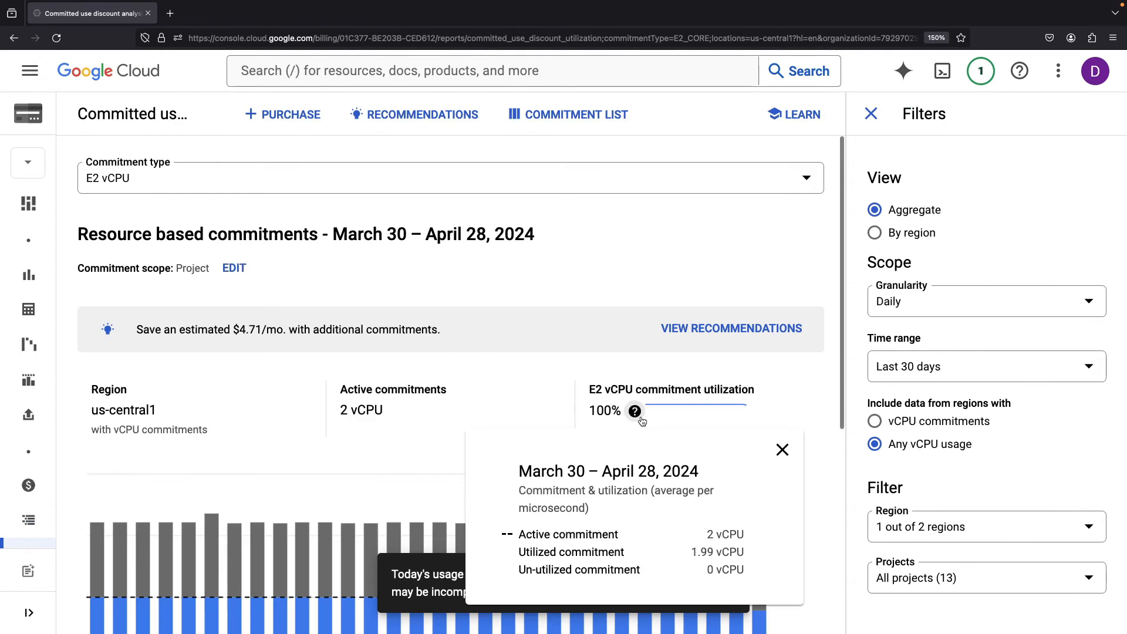
pyautogui.scroll(-3)
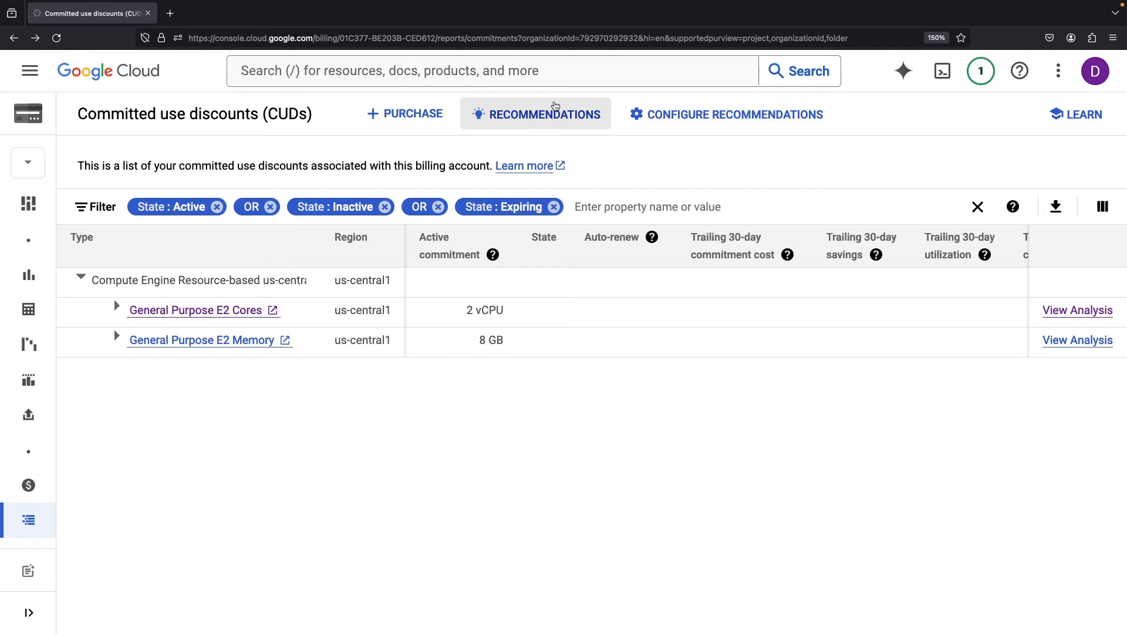
# Dismiss the tip and view Right size, Switch off idle, and Purchase CUDs recommendations
pyautogui.click(536, 115)
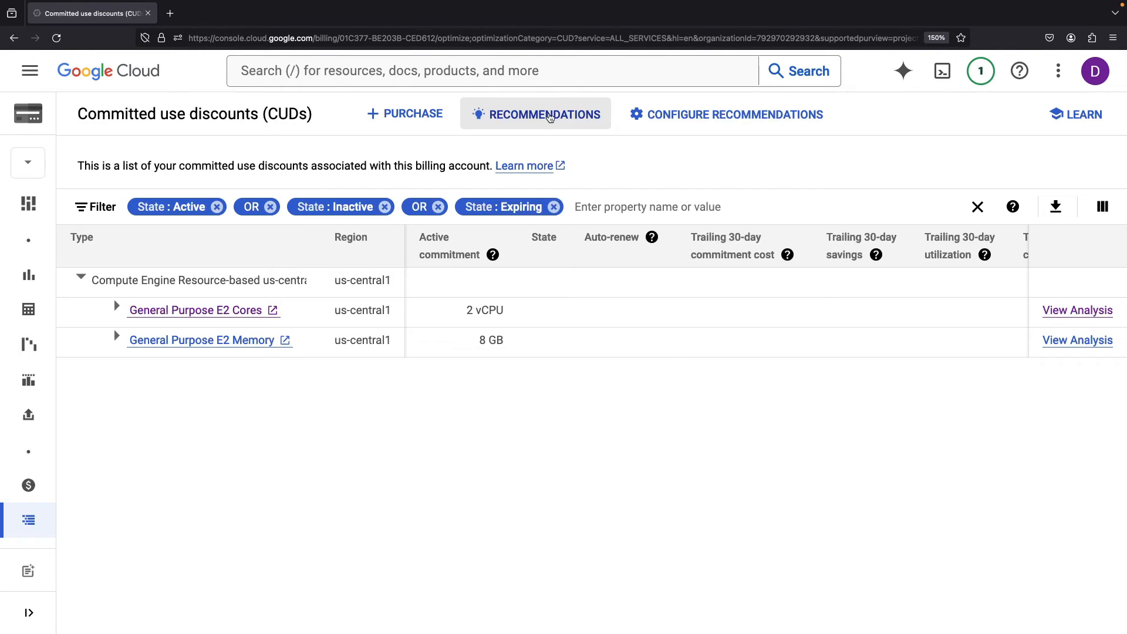
pyautogui.click(536, 113)
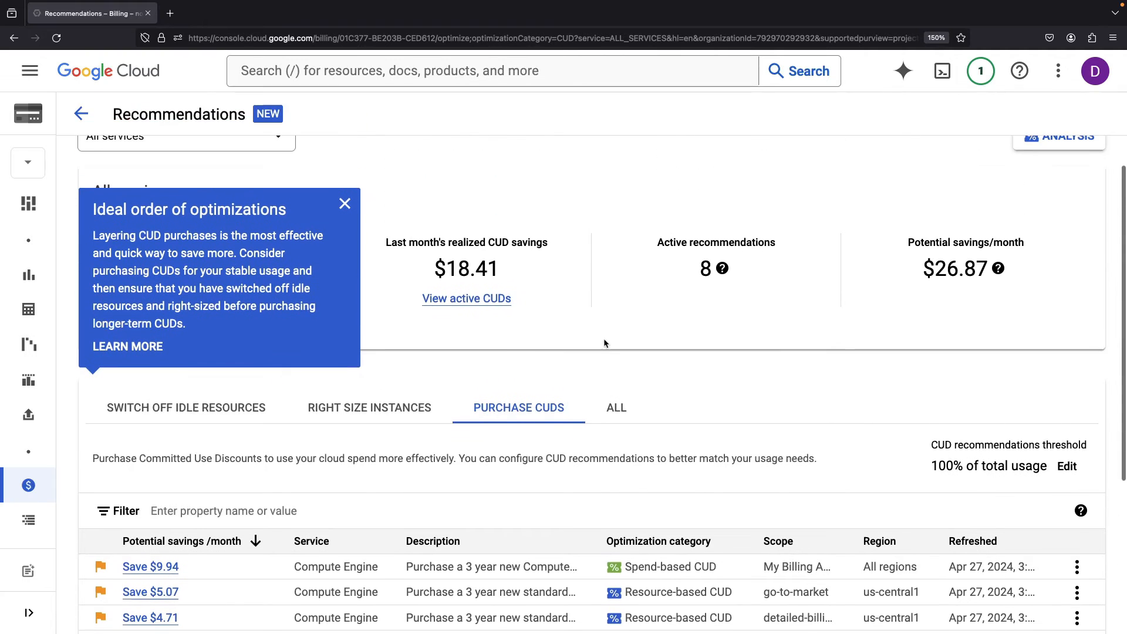
pyautogui.click(345, 203)
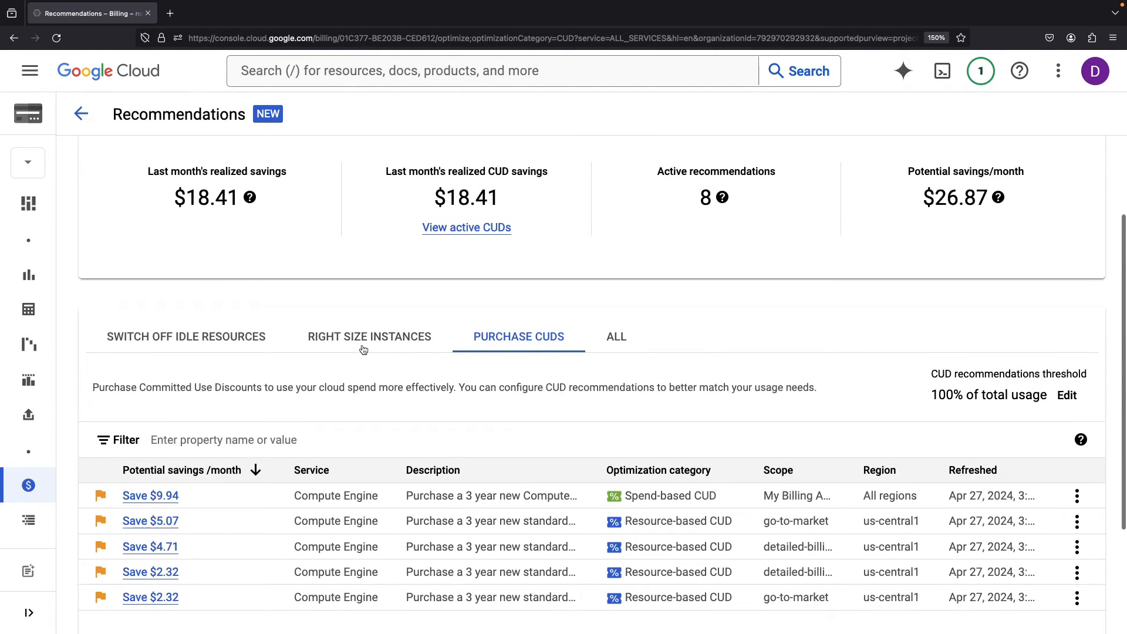
pyautogui.moveTo(381, 334)
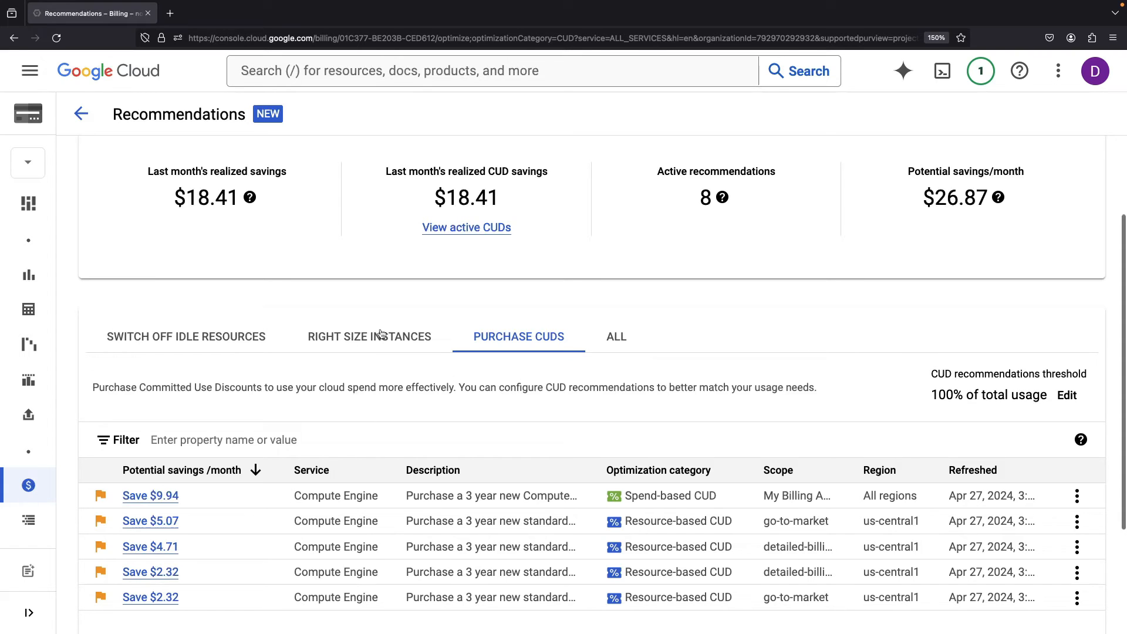
pyautogui.click(369, 336)
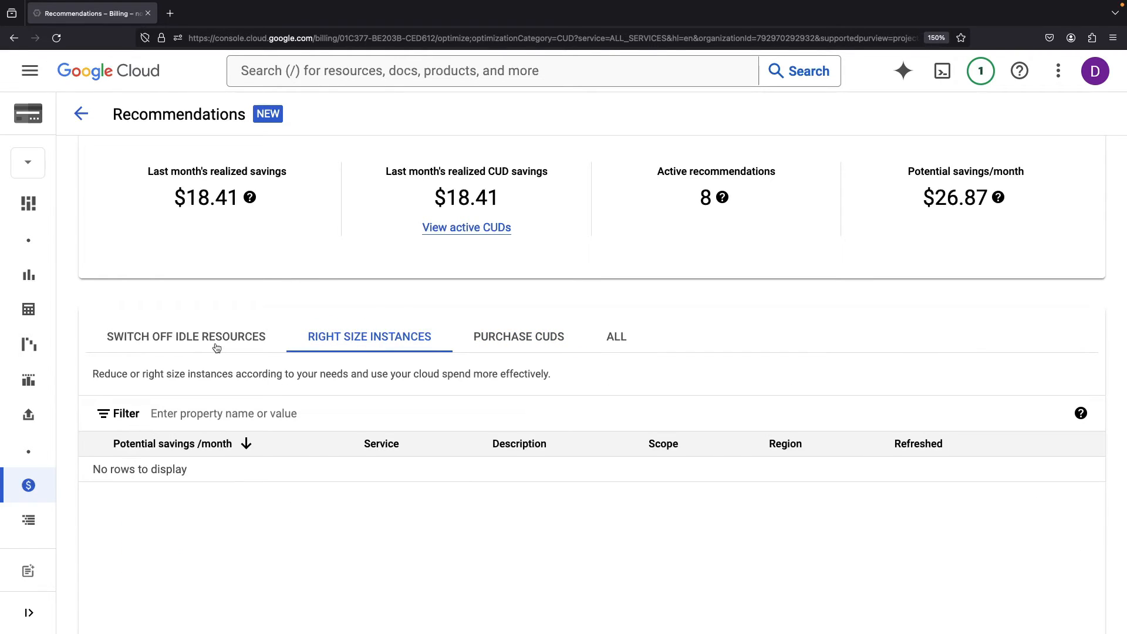
pyautogui.click(185, 337)
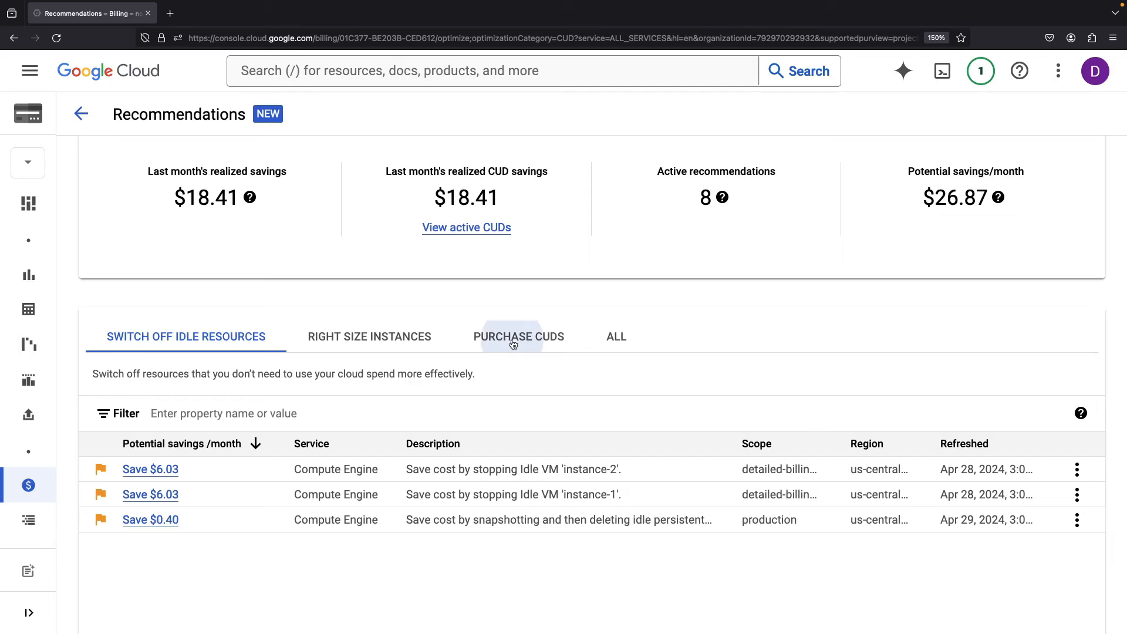
pyautogui.click(519, 336)
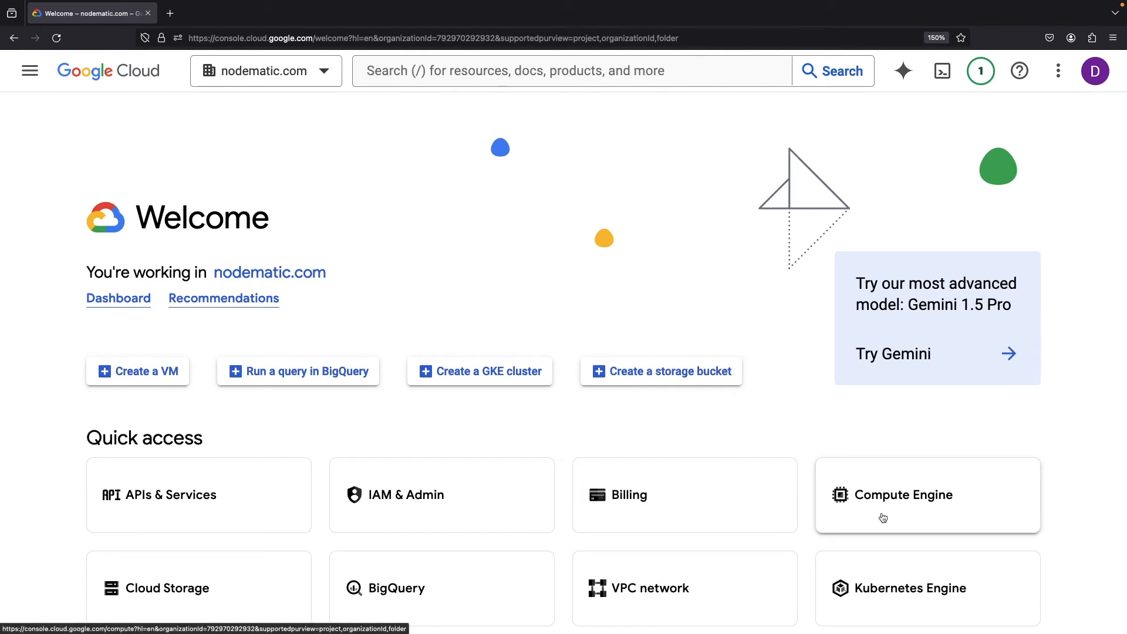
# Enable the Compute Engine API for committed-use-demo and view its empty commitment list
pyautogui.click(904, 494)
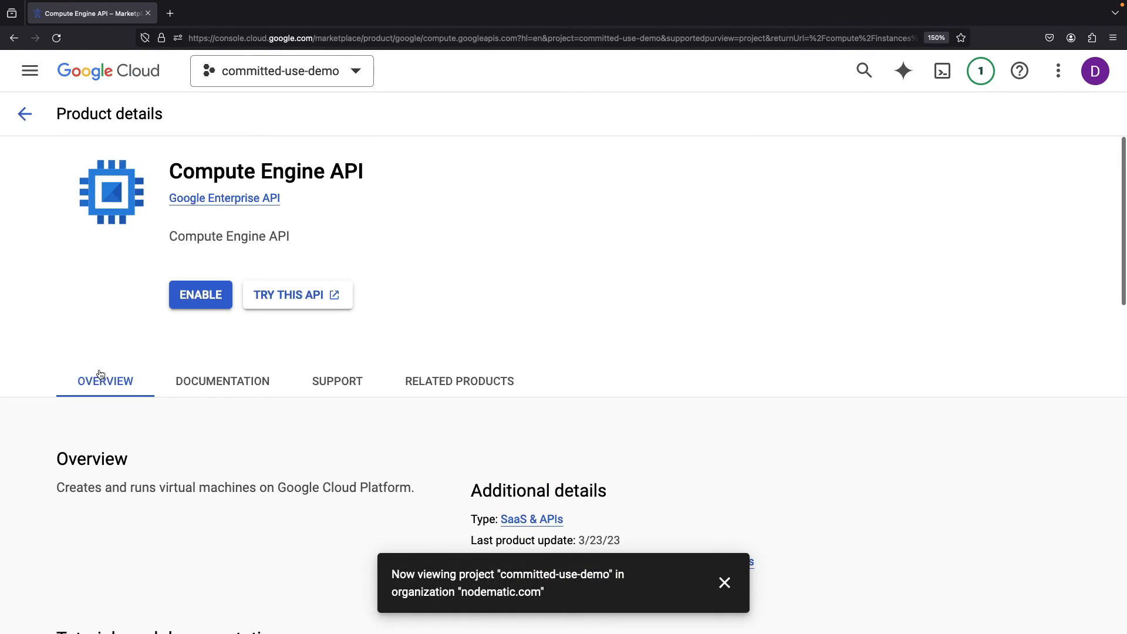
pyautogui.click(200, 295)
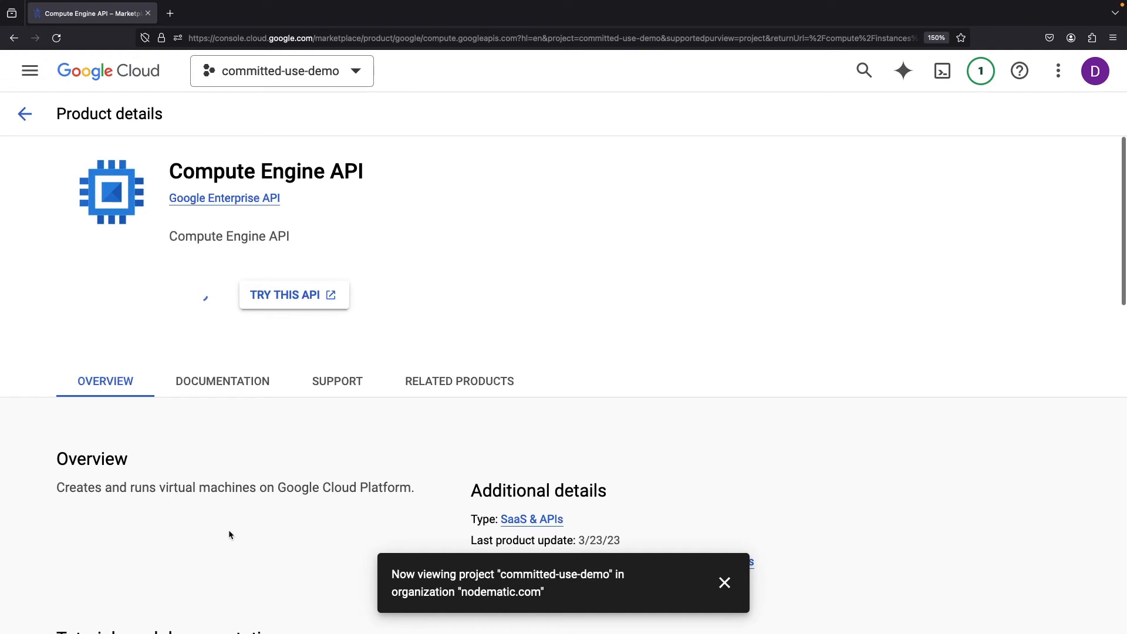
pyautogui.click(724, 583)
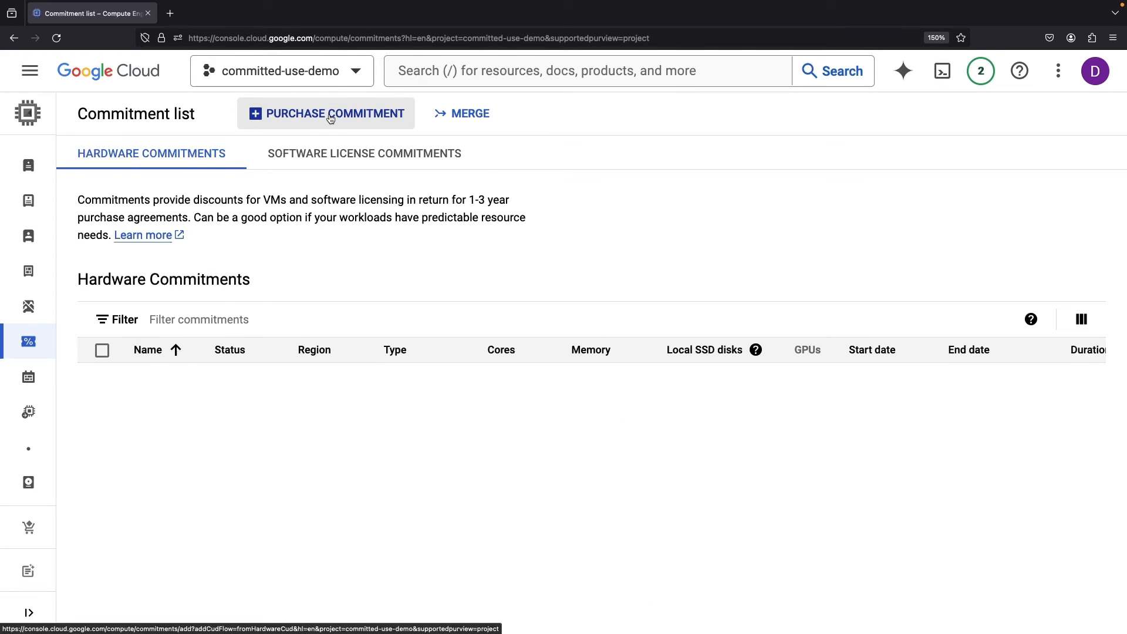
# Start a new hardware commitment and choose General-purpose E2 as the commitment type
pyautogui.click(327, 114)
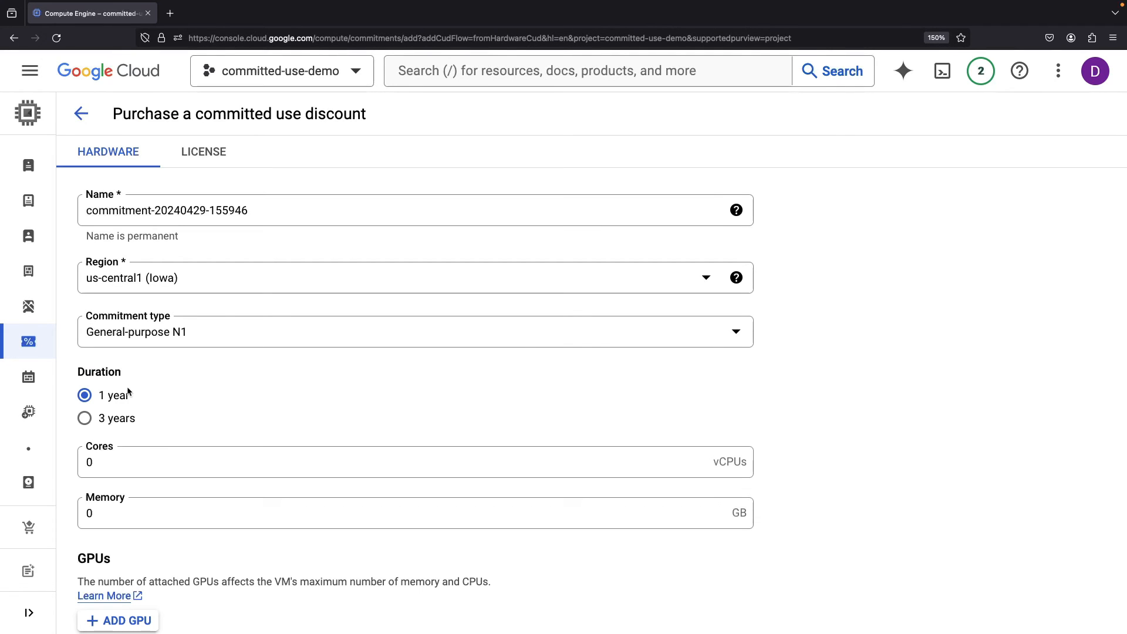
pyautogui.click(415, 278)
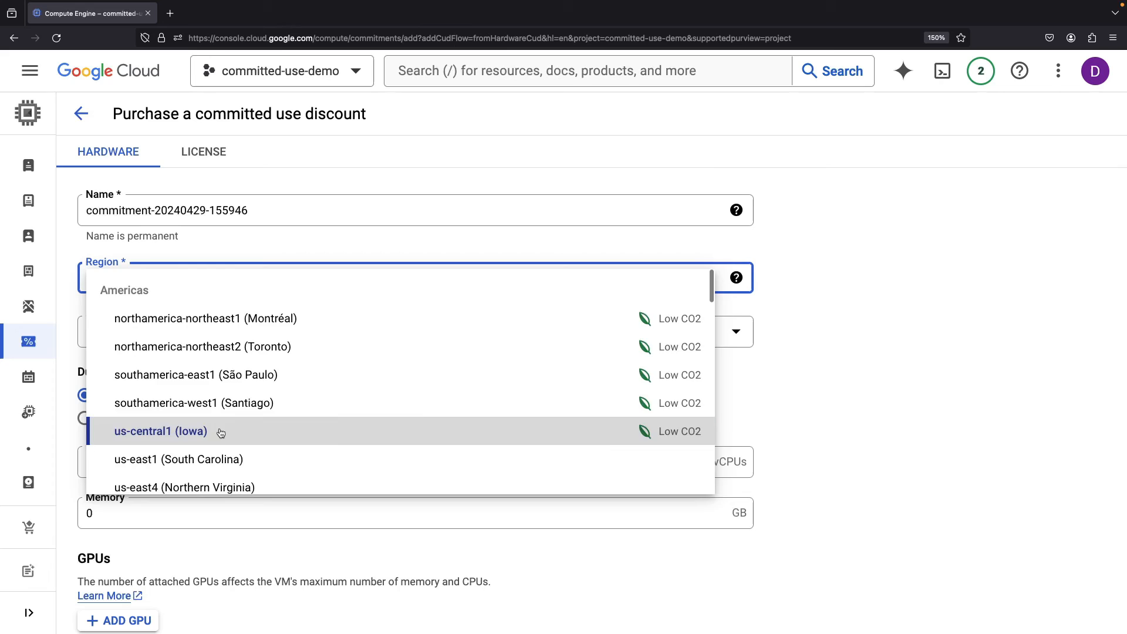
pyautogui.click(161, 431)
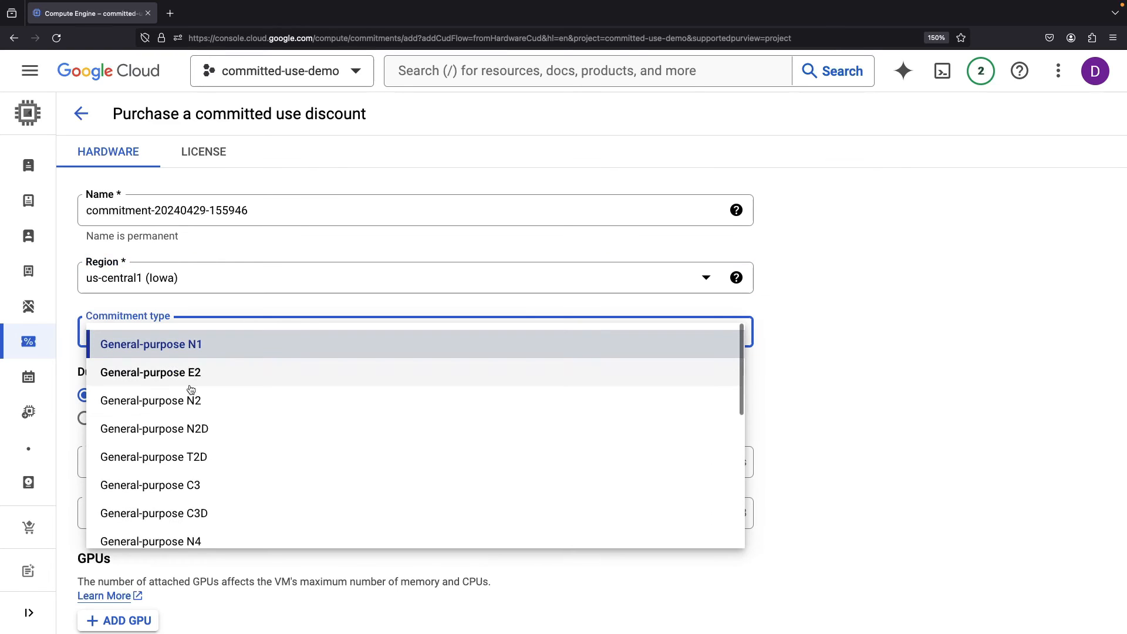
pyautogui.click(151, 372)
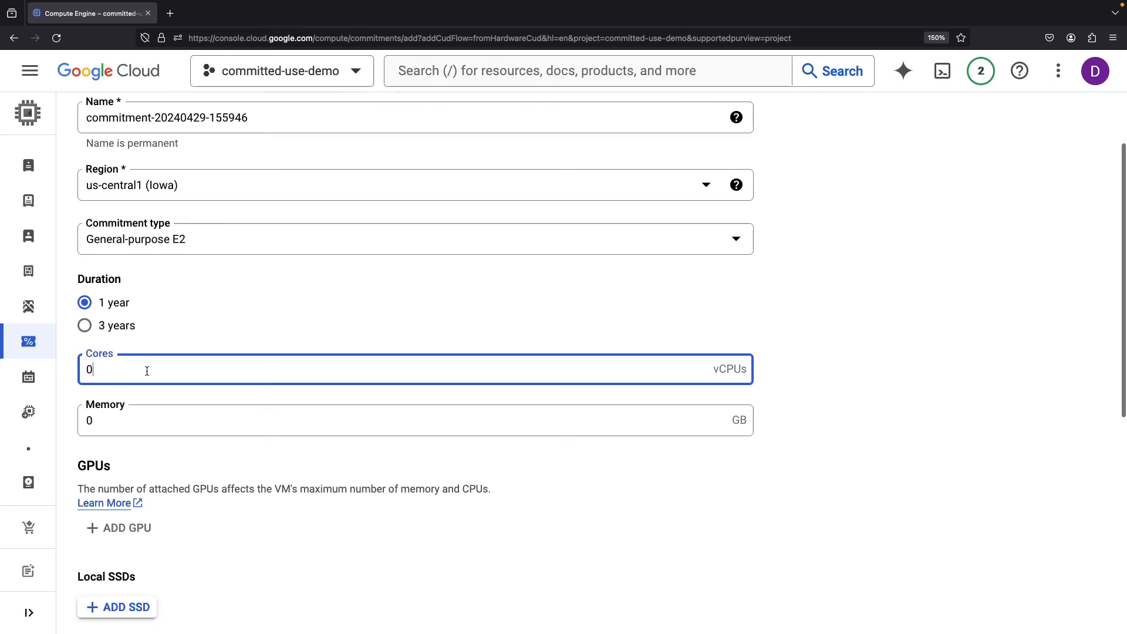
pyautogui.scroll(-3)
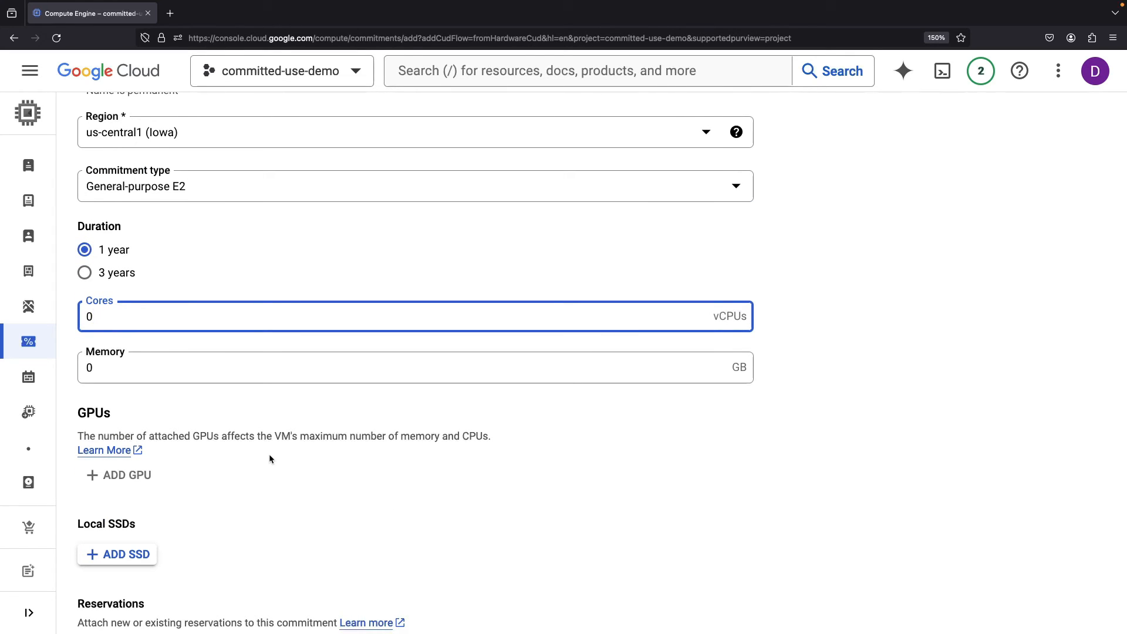
# Enter 8 vCPUs and 16 GB memory, reviewing the $101.76 monthly estimate
pyautogui.write('8')
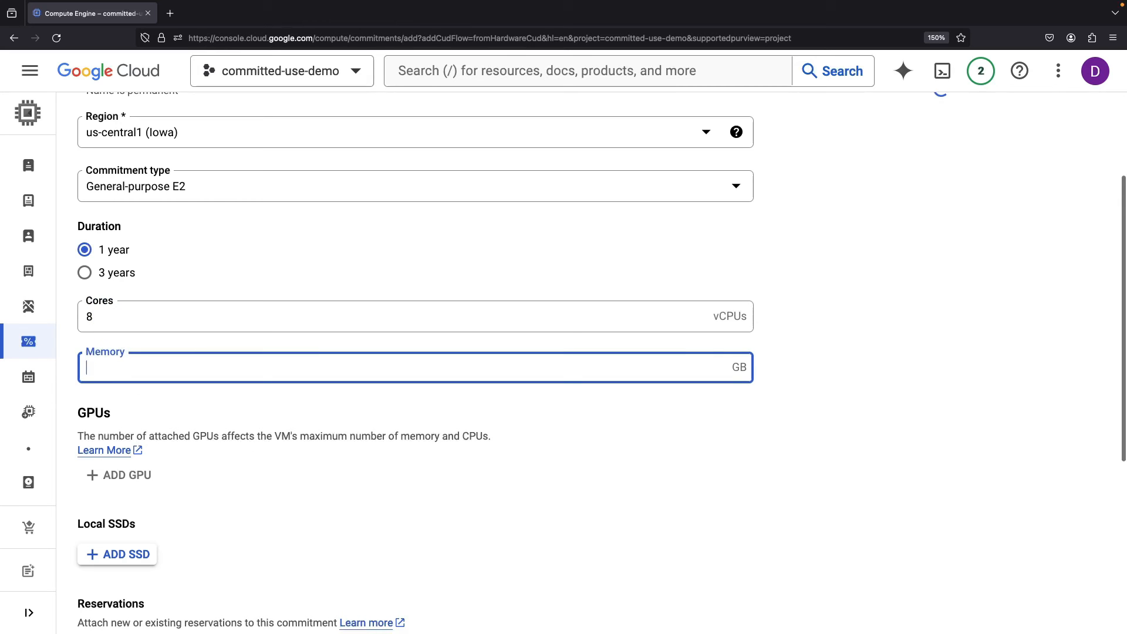
pyautogui.write('16')
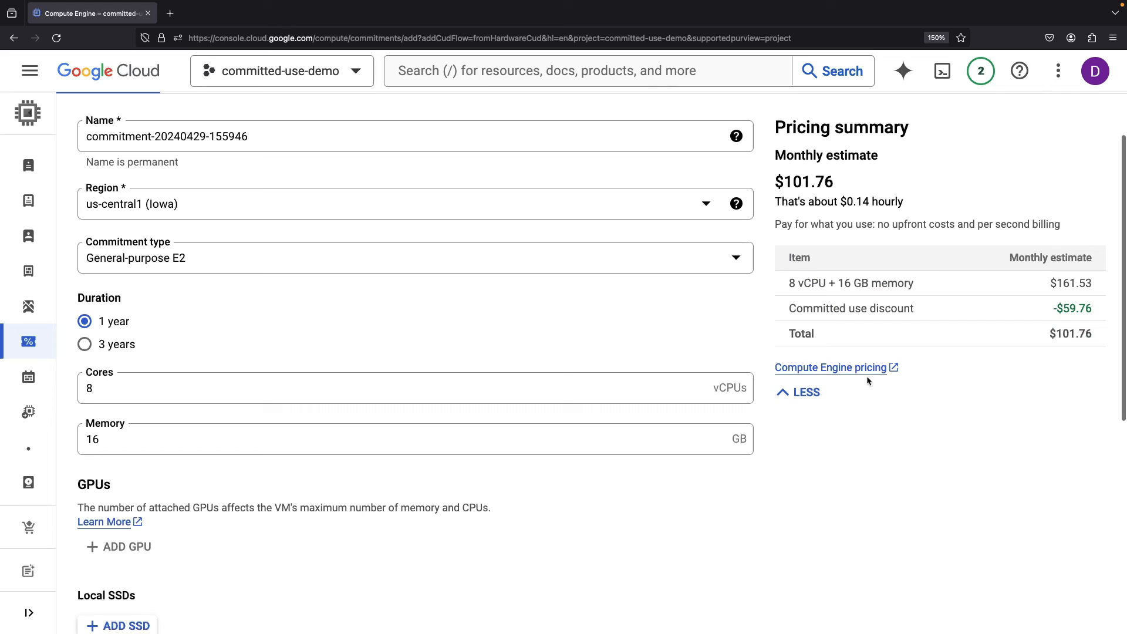
pyautogui.scroll(-3)
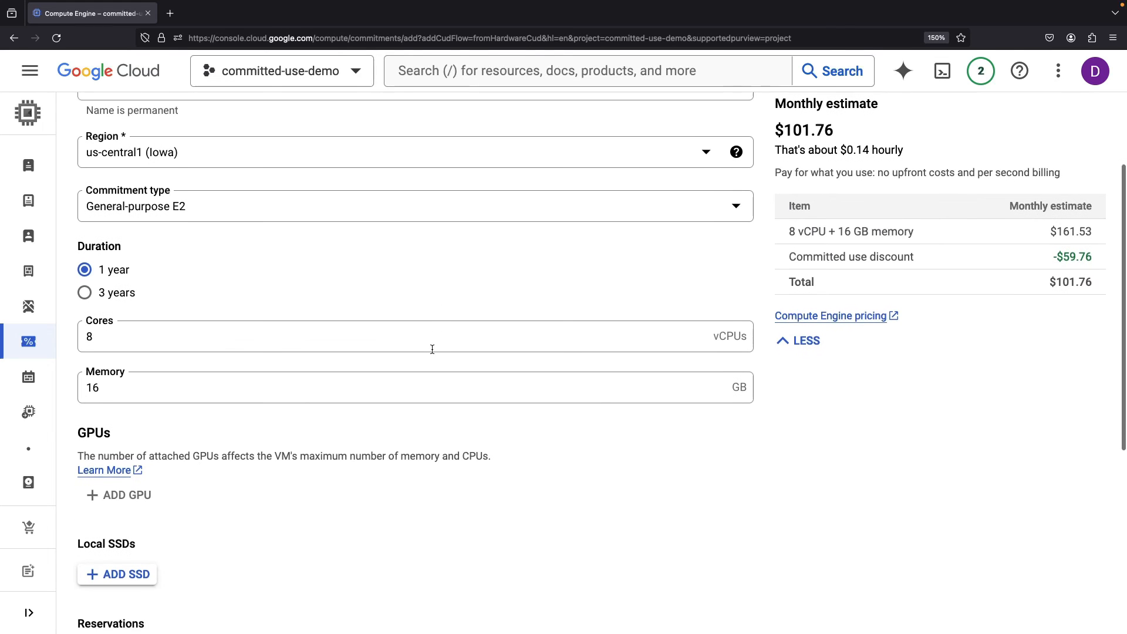
pyautogui.scroll(-3)
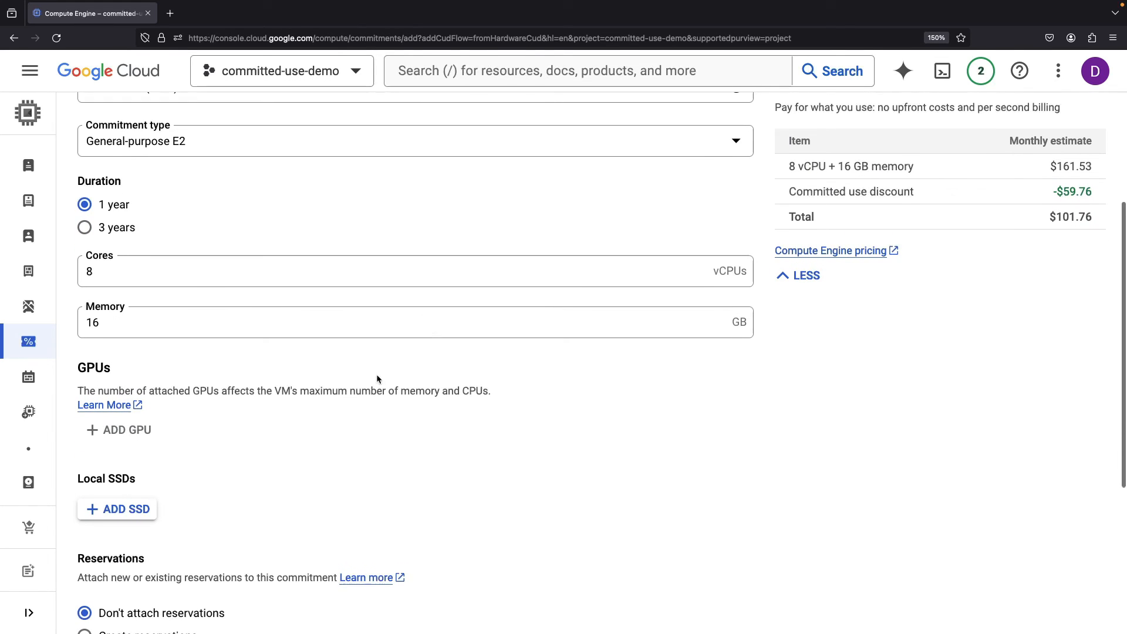
pyautogui.click(126, 430)
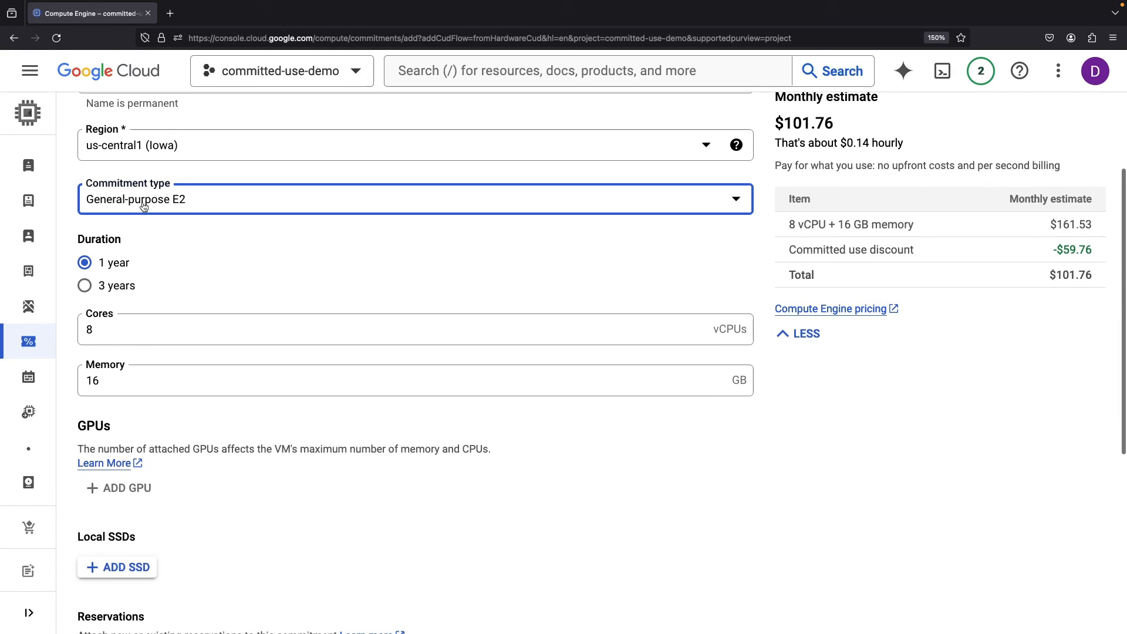
# Change the commitment type to General-purpose N1 and attach 2 NVIDIA T4 GPUs
pyautogui.click(415, 199)
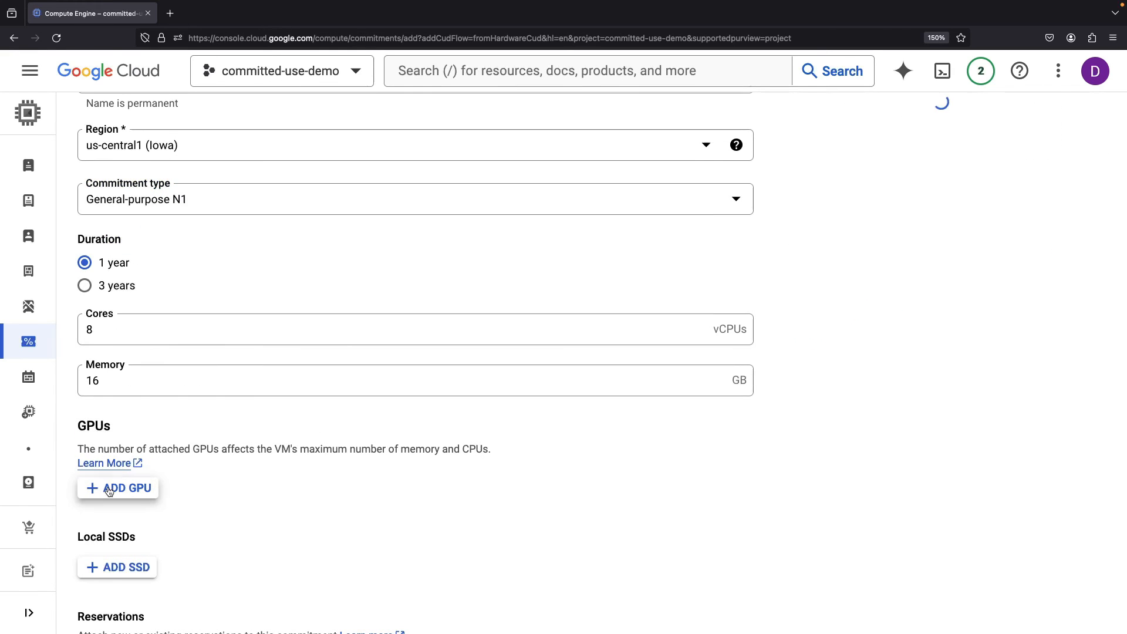
pyautogui.click(118, 488)
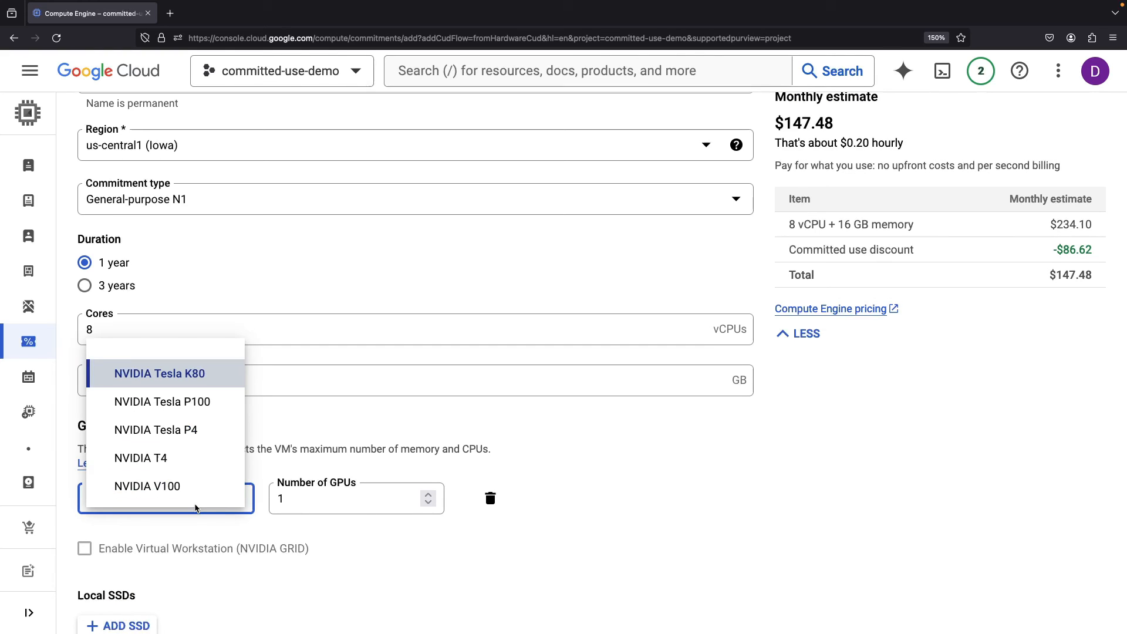
pyautogui.click(141, 458)
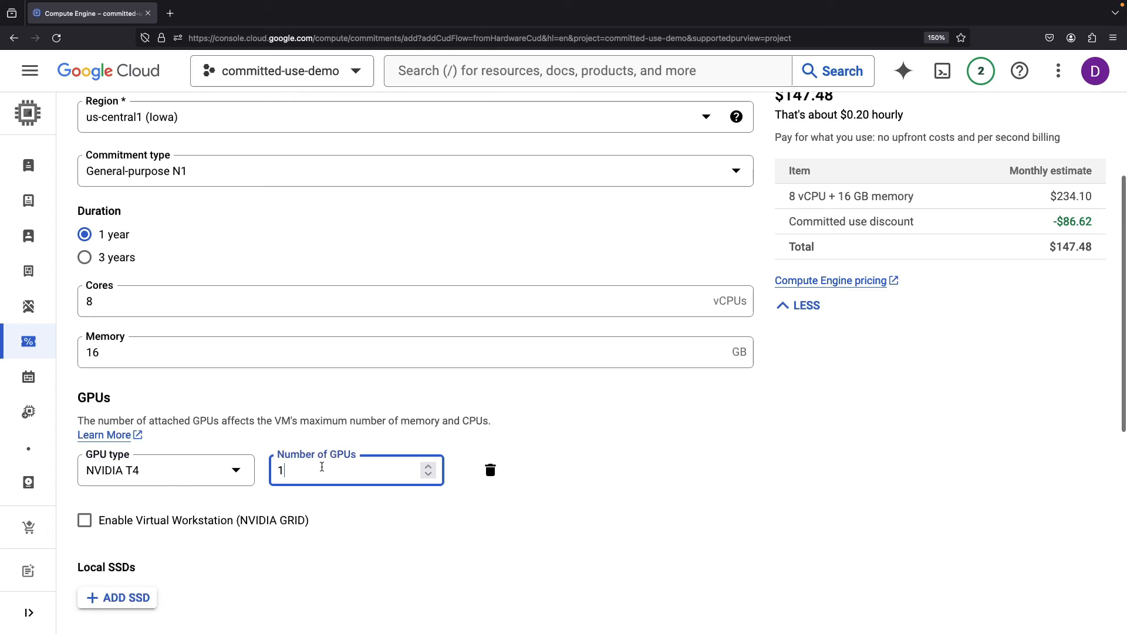
pyautogui.click(428, 466)
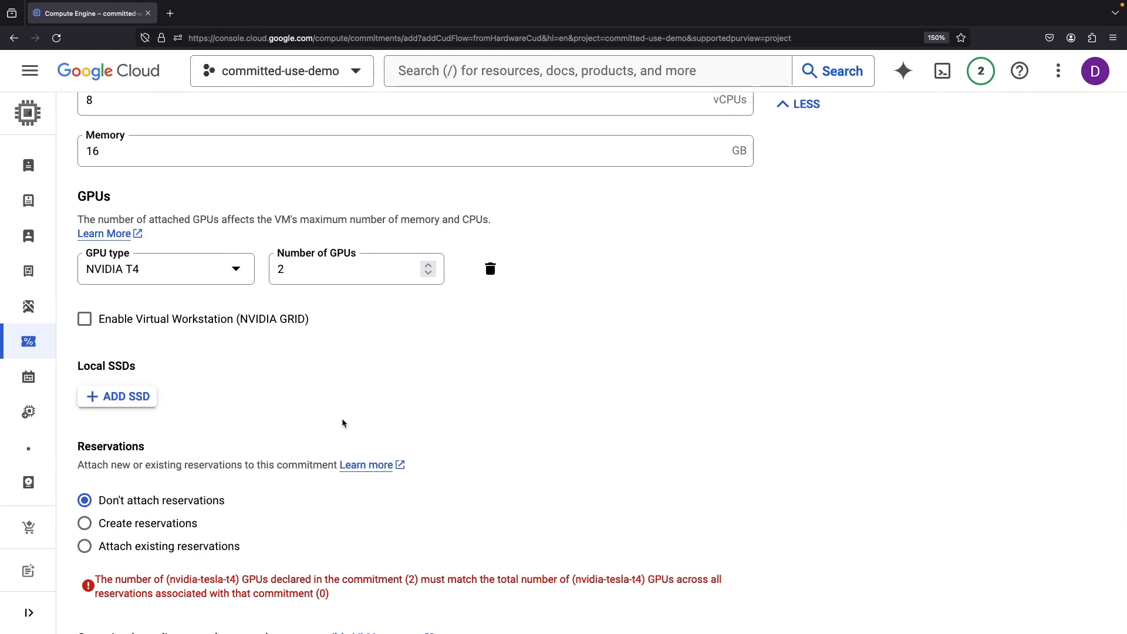
pyautogui.scroll(-3)
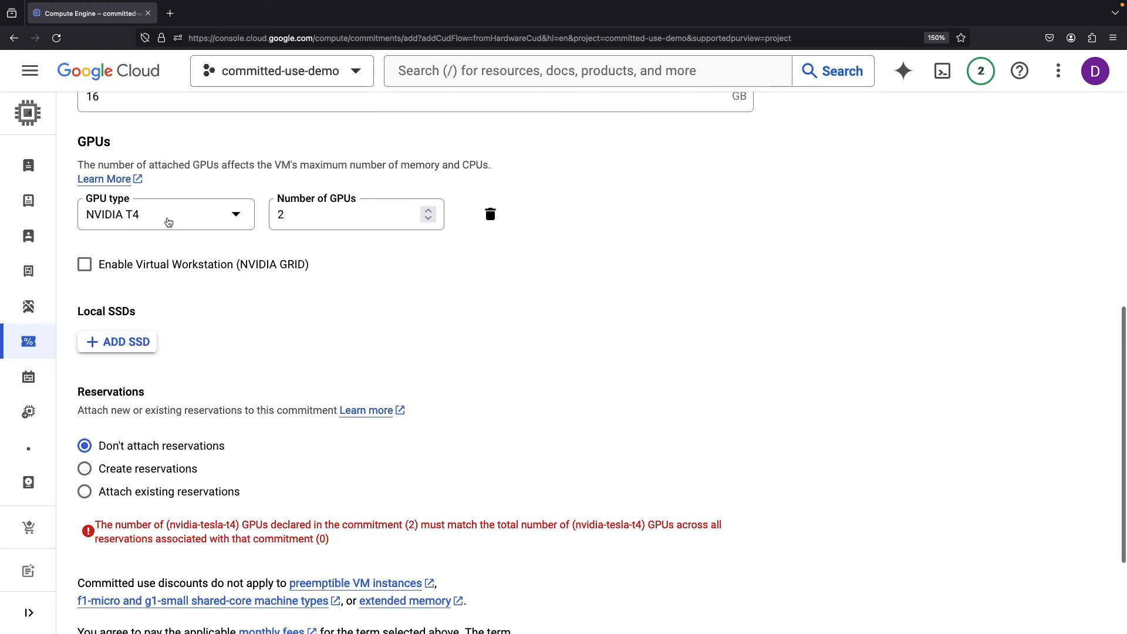
pyautogui.moveTo(162, 483)
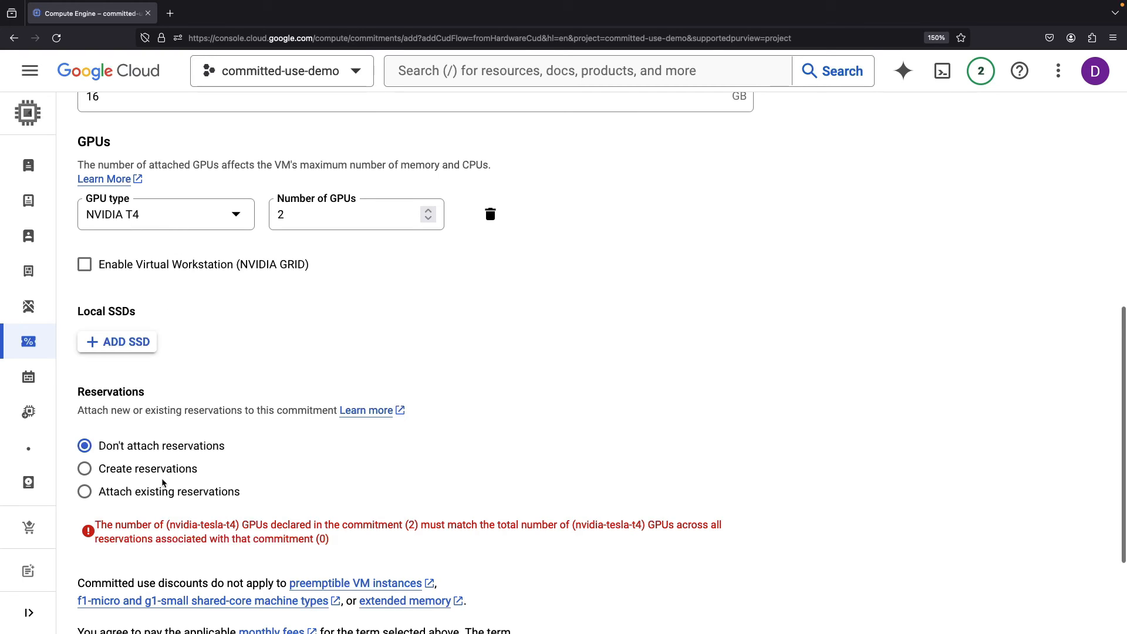
# Choose Create reservations and add a reservation, showing its GPU options
pyautogui.click(84, 469)
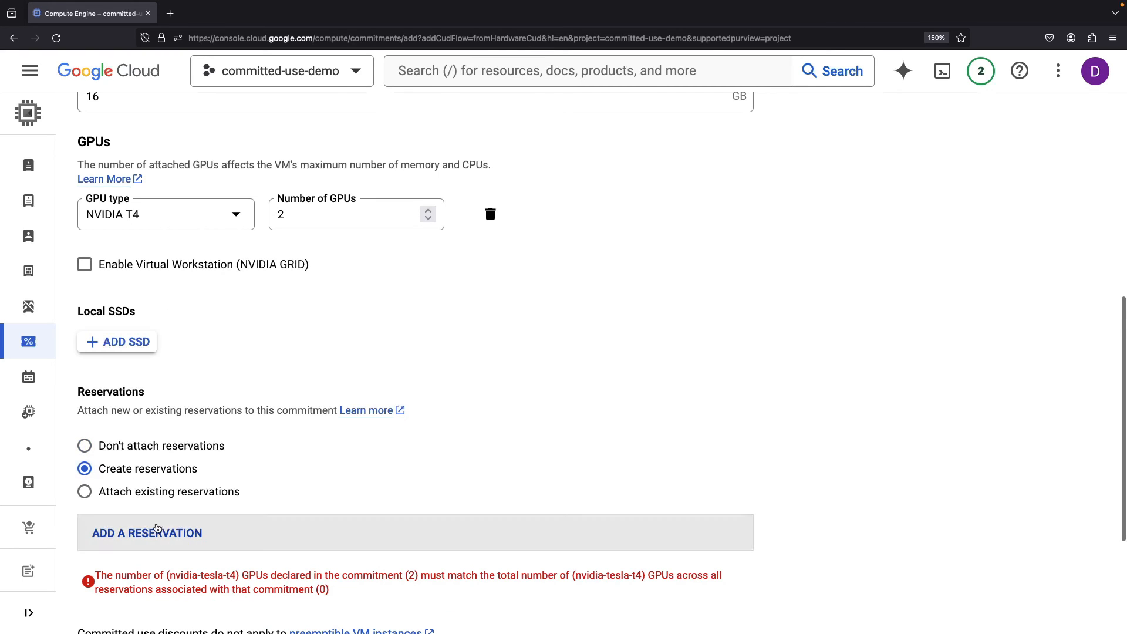
pyautogui.click(147, 532)
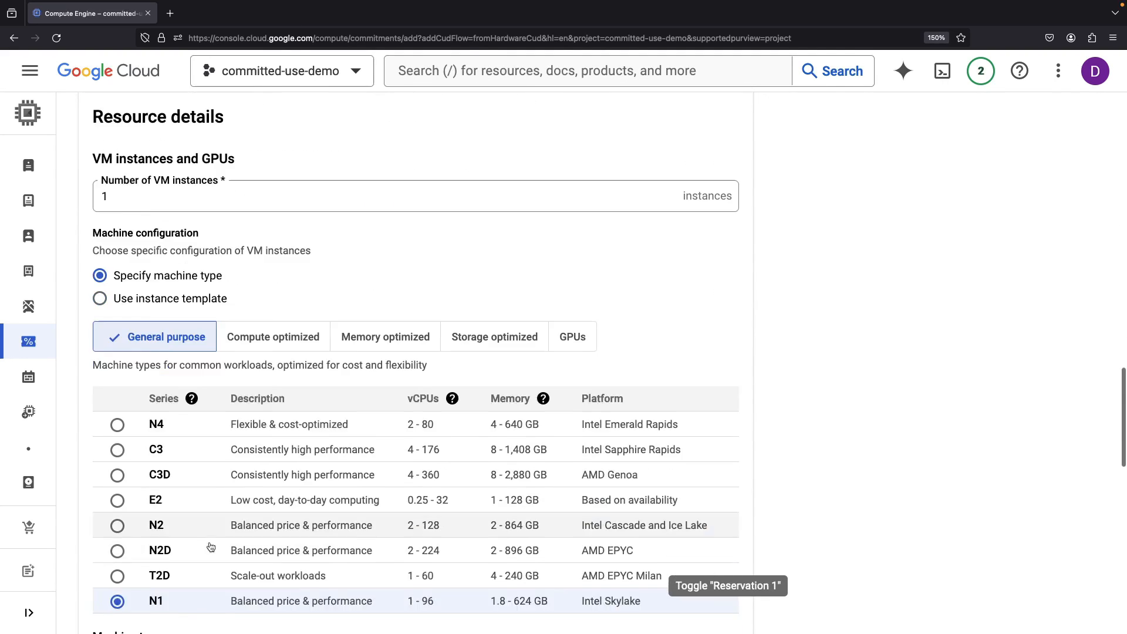
pyautogui.scroll(-3)
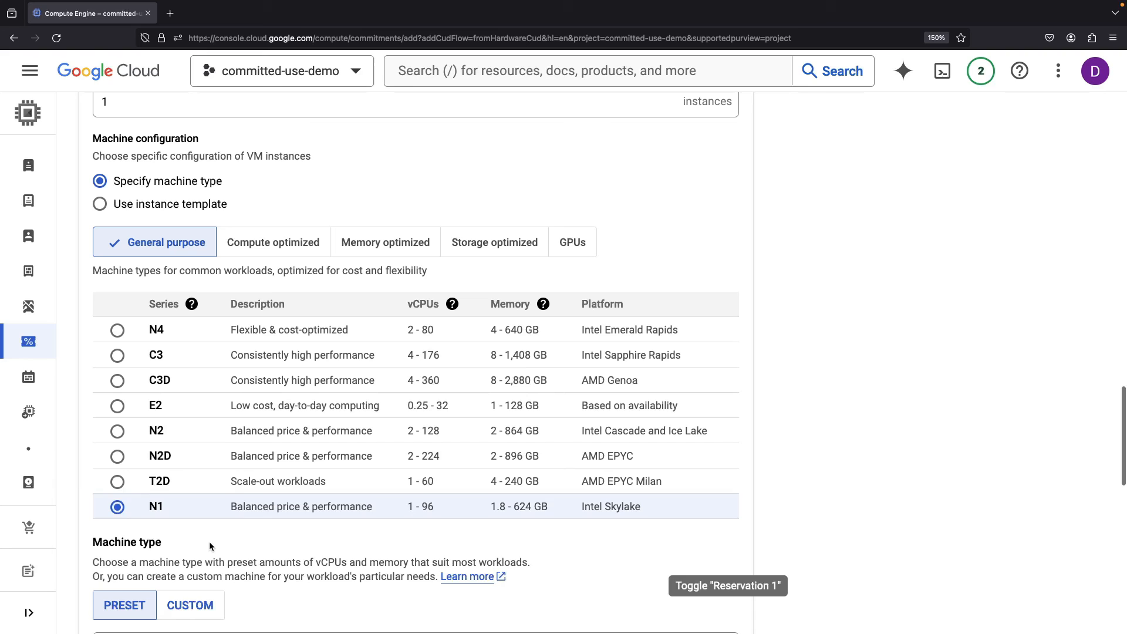
pyautogui.click(571, 242)
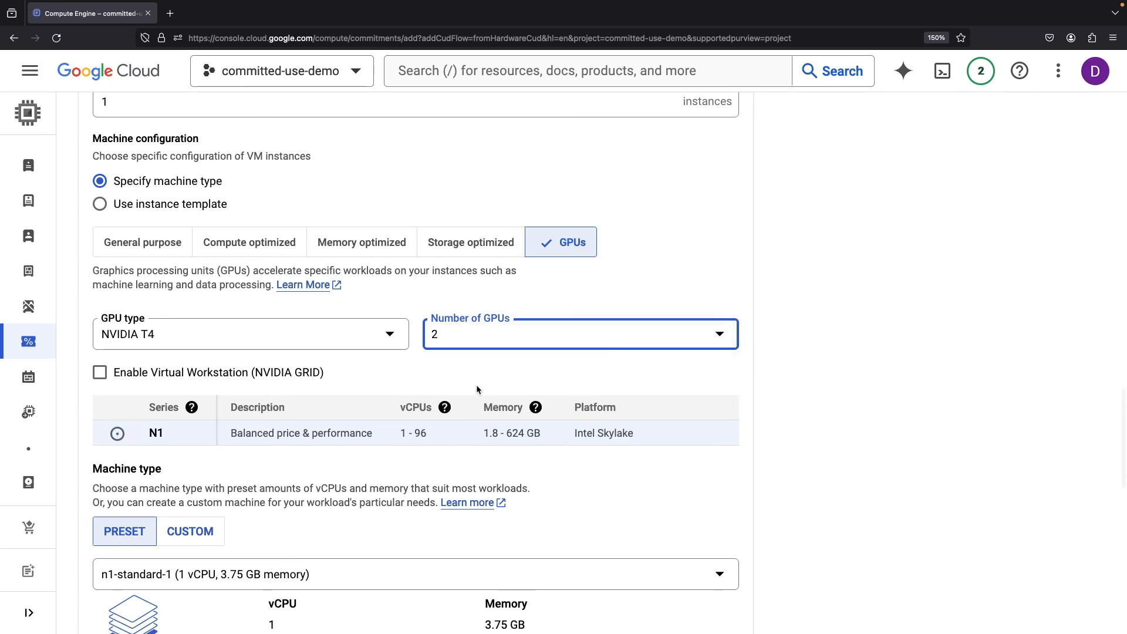
pyautogui.scroll(-3)
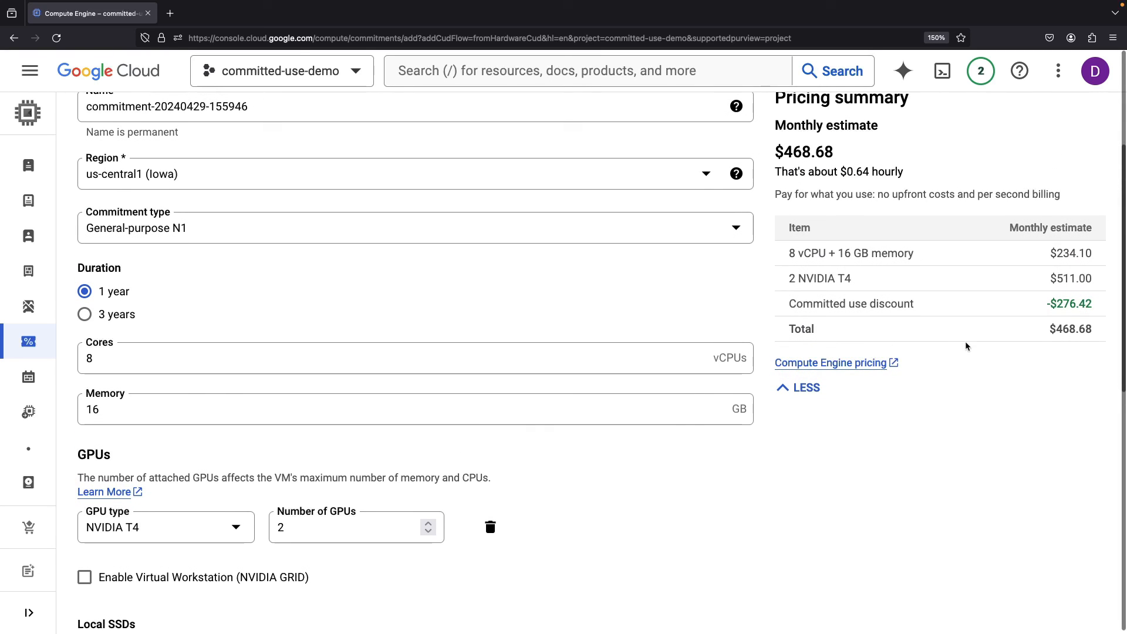
pyautogui.moveTo(920, 228)
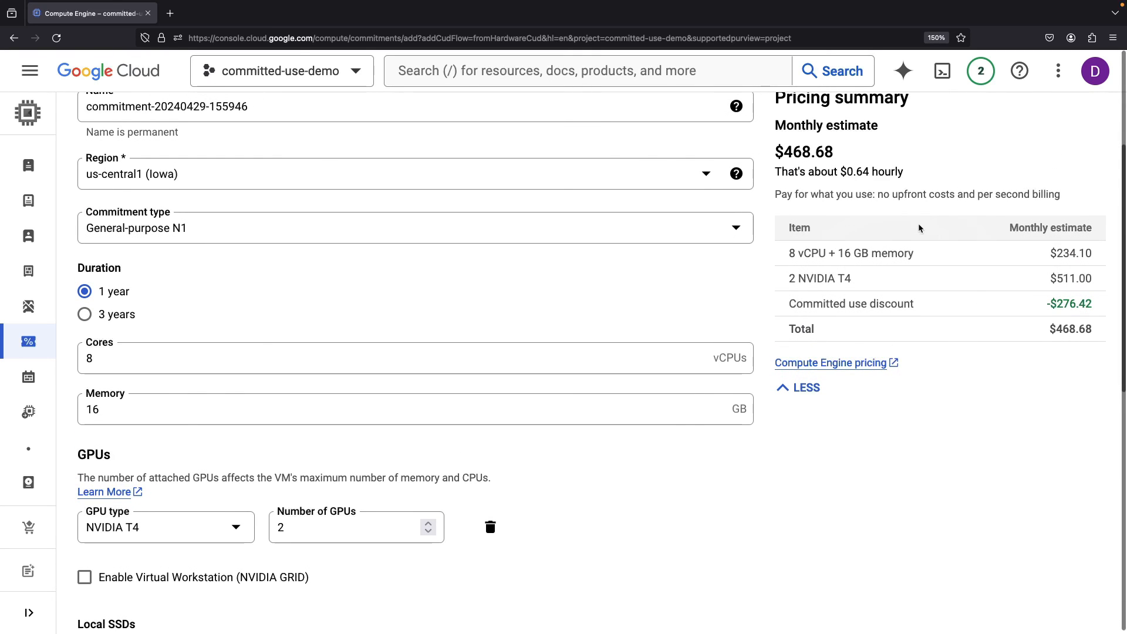
# Recheck the commitment type, keeping General-purpose N1 at $468.68 monthly
pyautogui.scroll(-3)
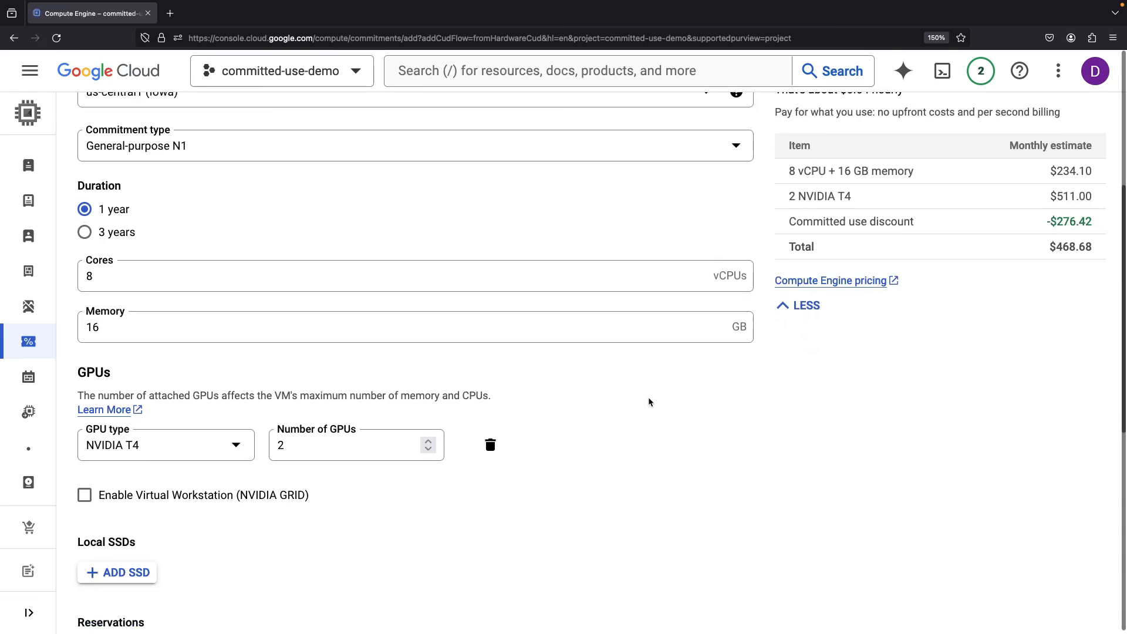
pyautogui.scroll(-3)
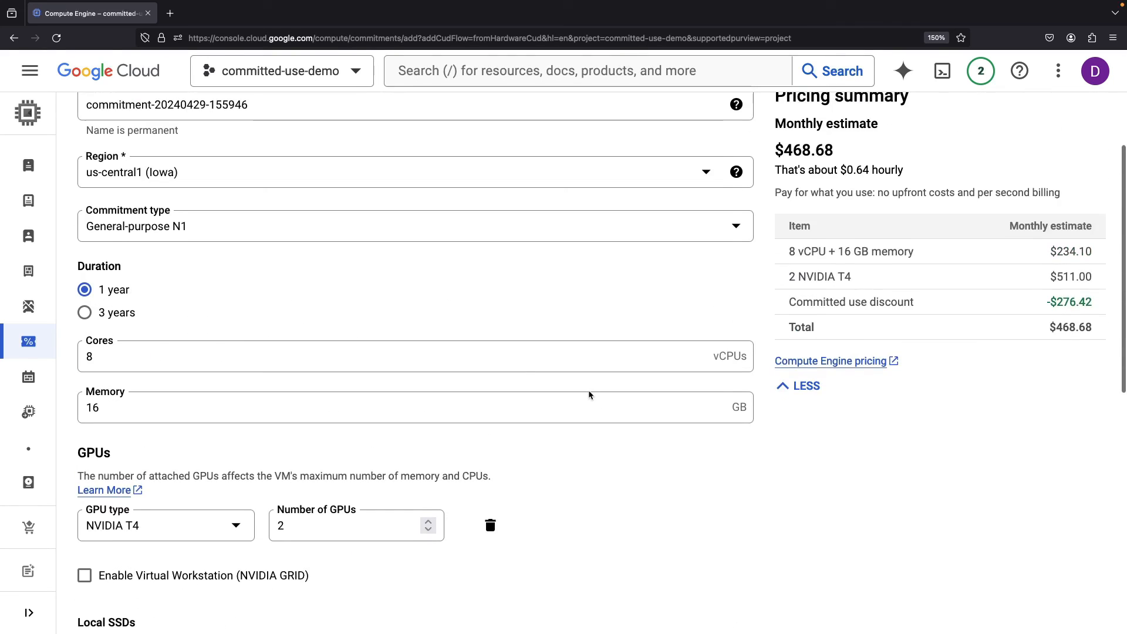
pyautogui.click(416, 226)
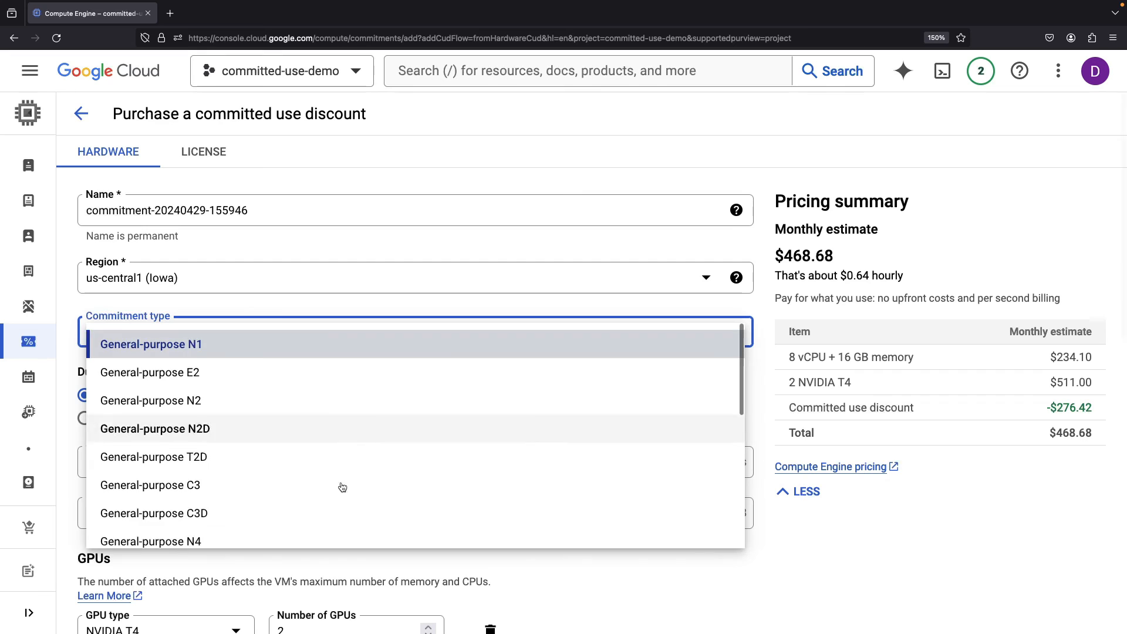
pyautogui.moveTo(527, 474)
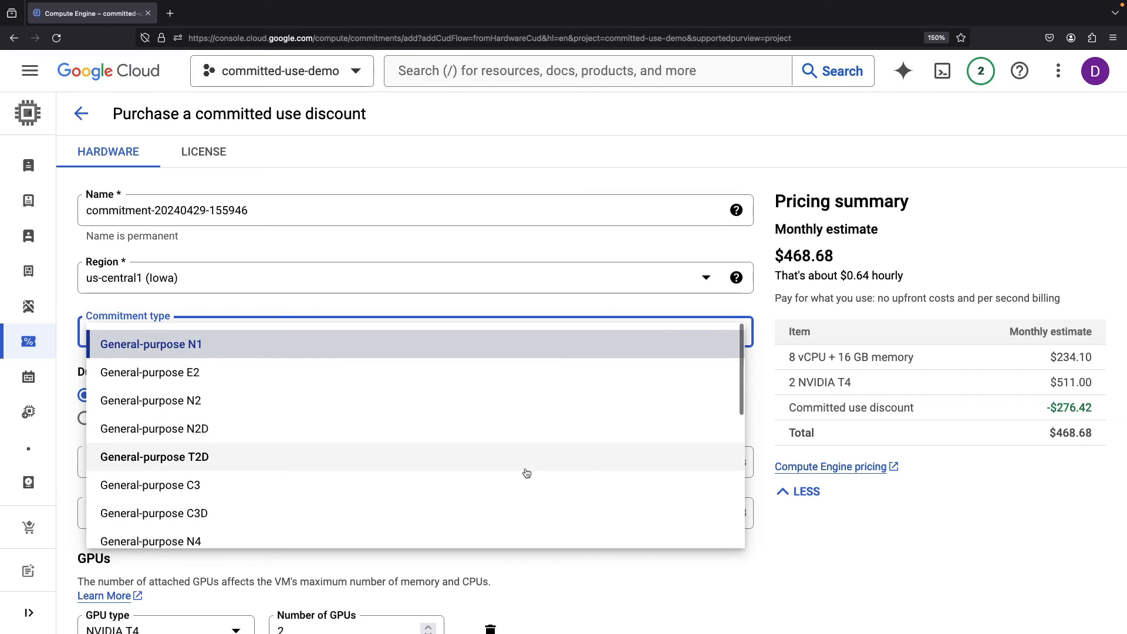
pyautogui.click(151, 344)
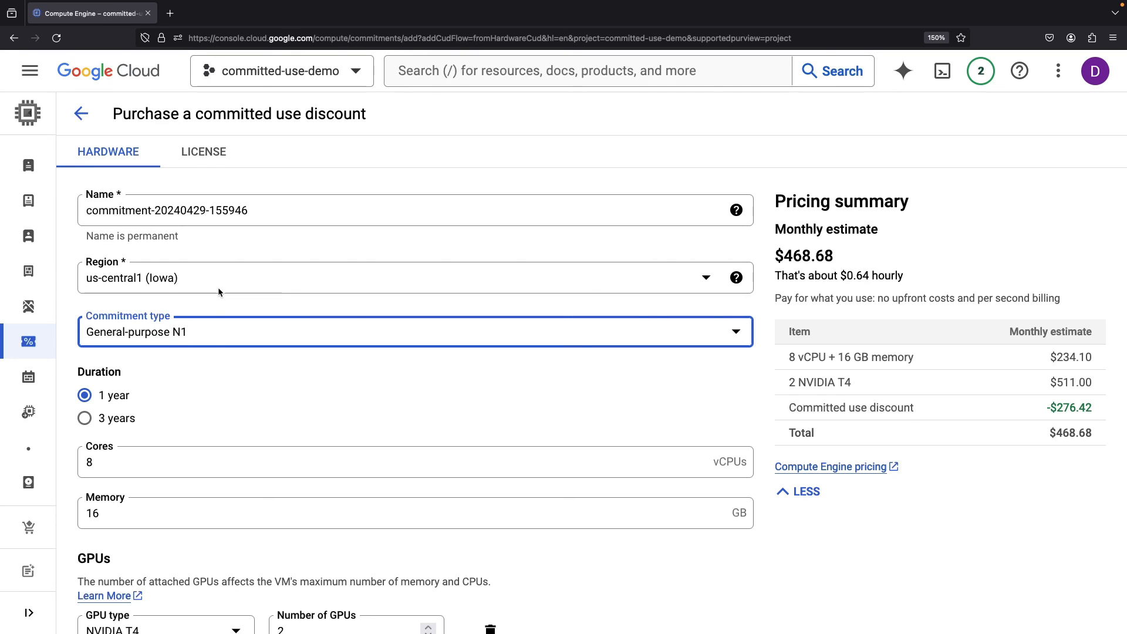
pyautogui.moveTo(391, 464)
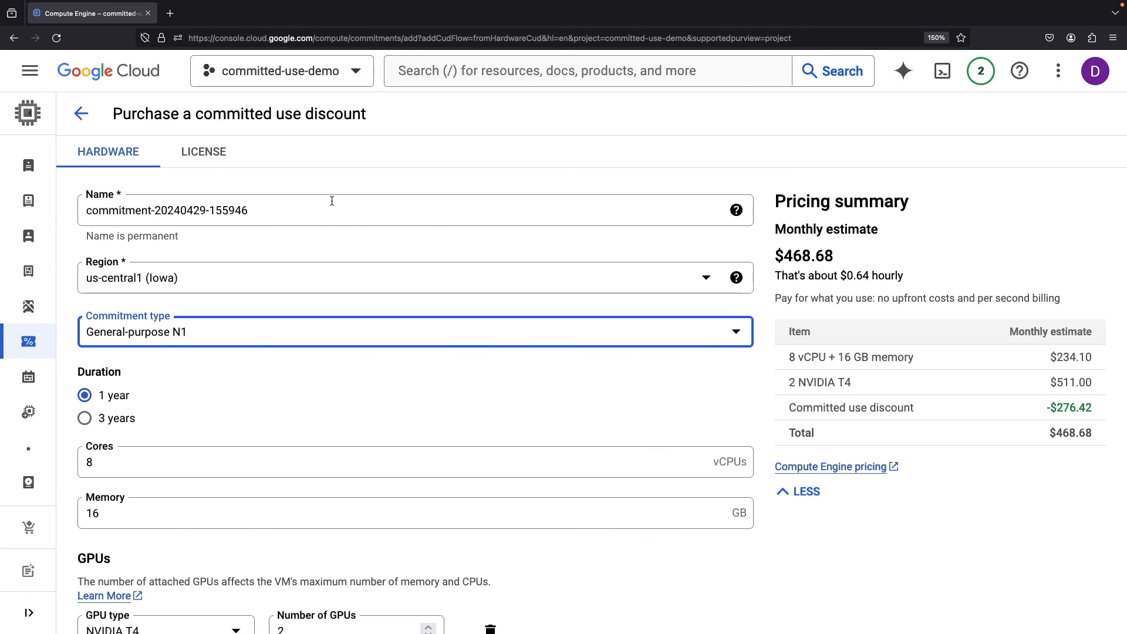
# Switch to the License commitment form and keep SLES 12 for SAP as license family
pyautogui.click(204, 151)
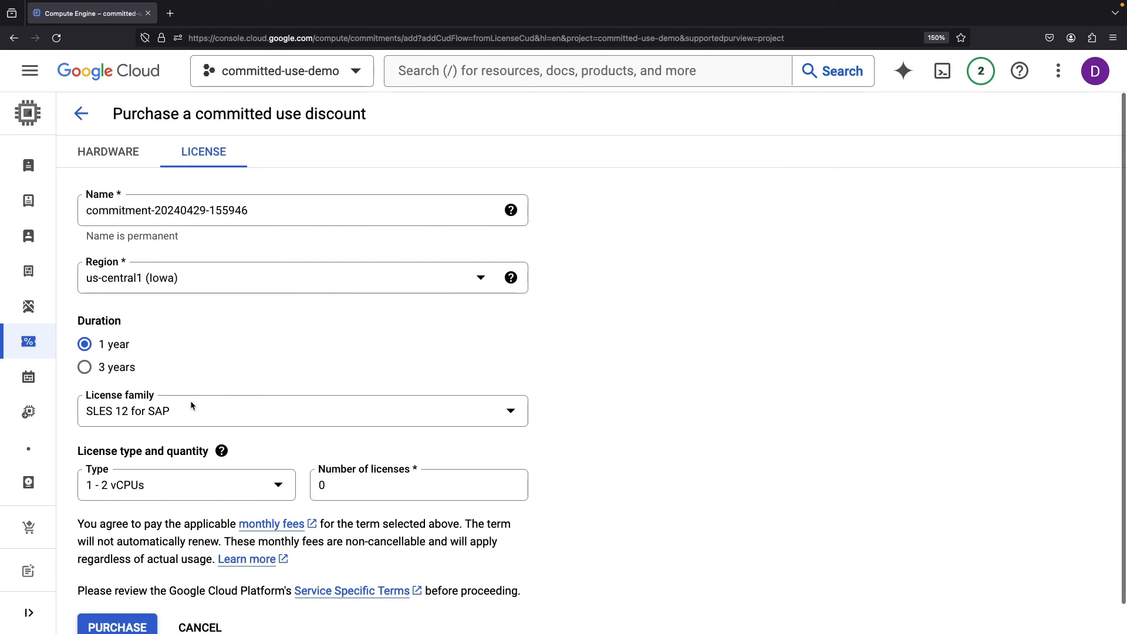
pyautogui.click(302, 410)
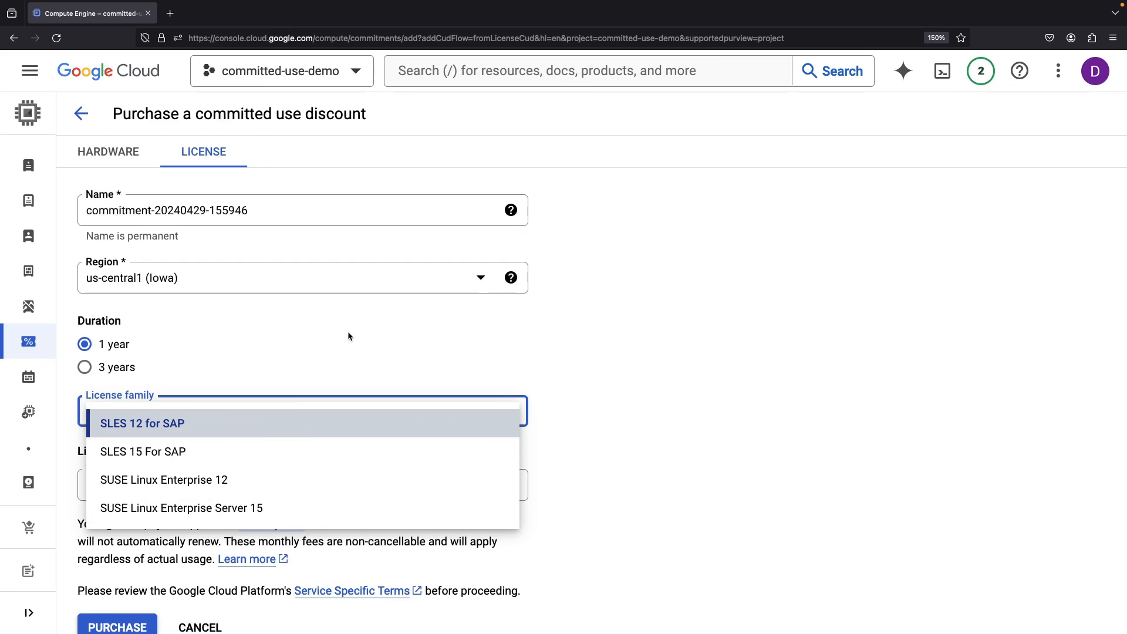
pyautogui.click(143, 423)
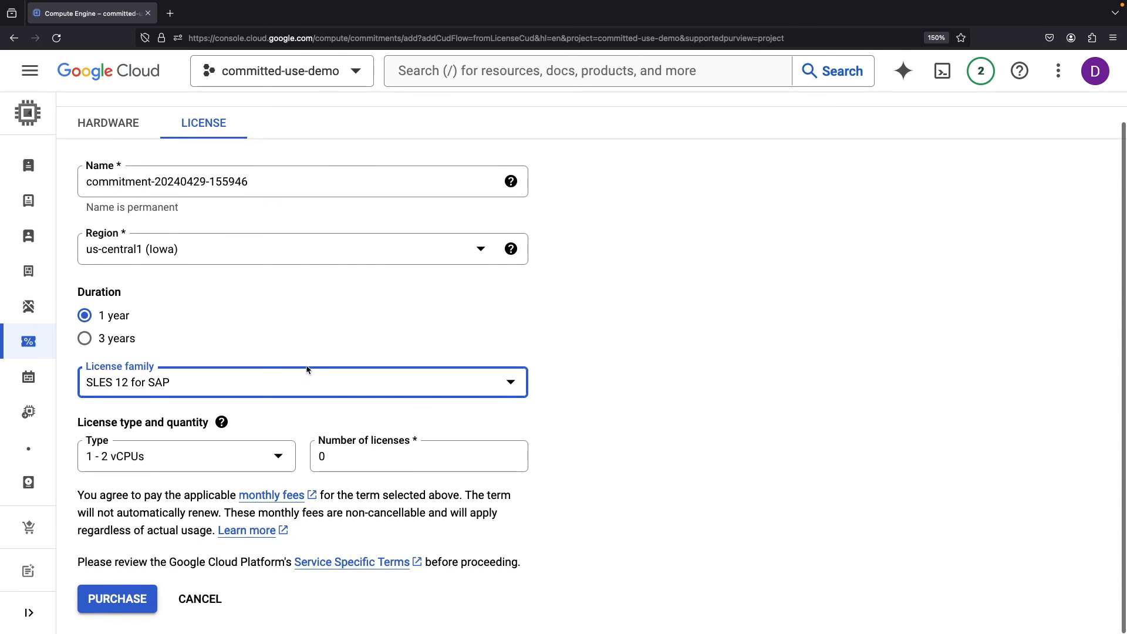
pyautogui.moveTo(684, 310)
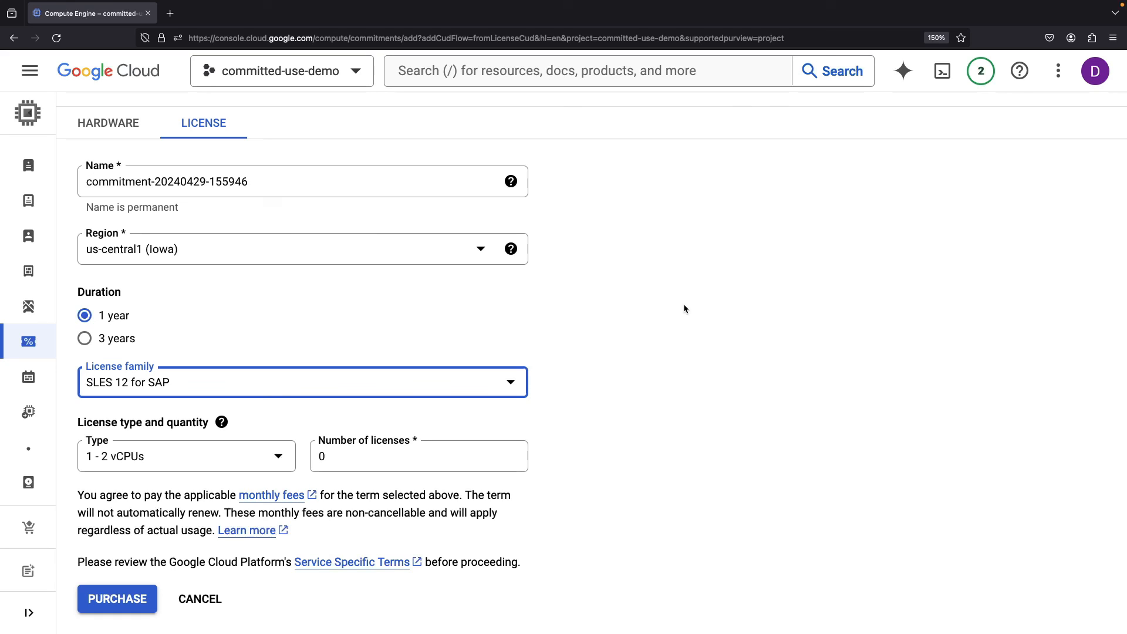